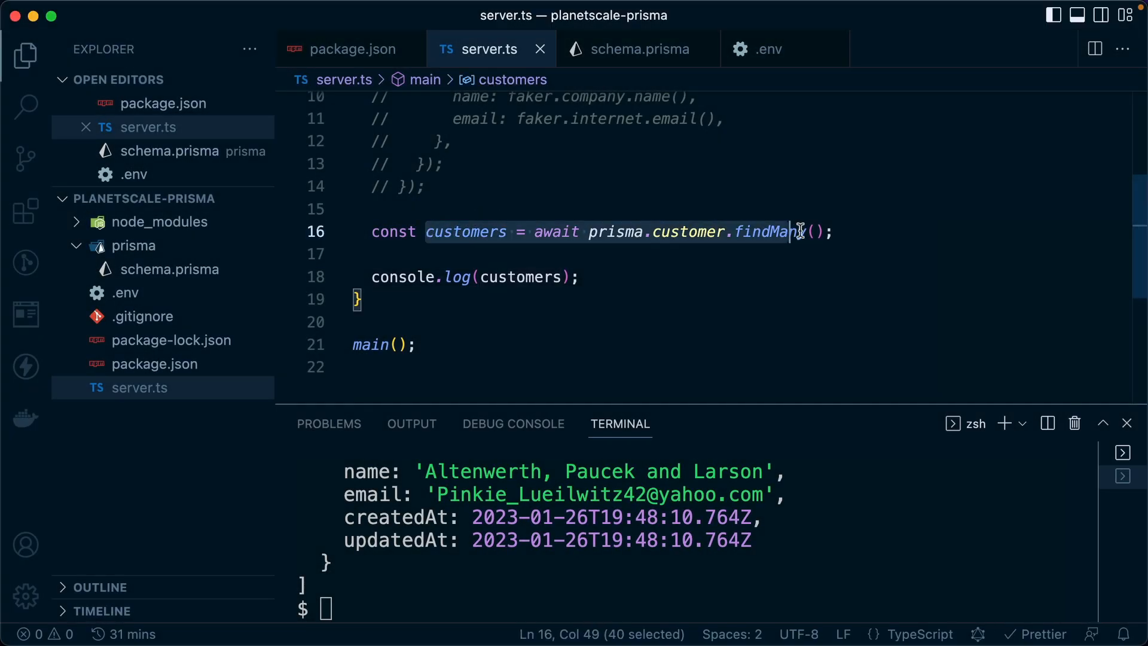
Review the Customer and Invoice models in schema.prisma, then view the PlanetScale main branch.
left_click(636, 49)
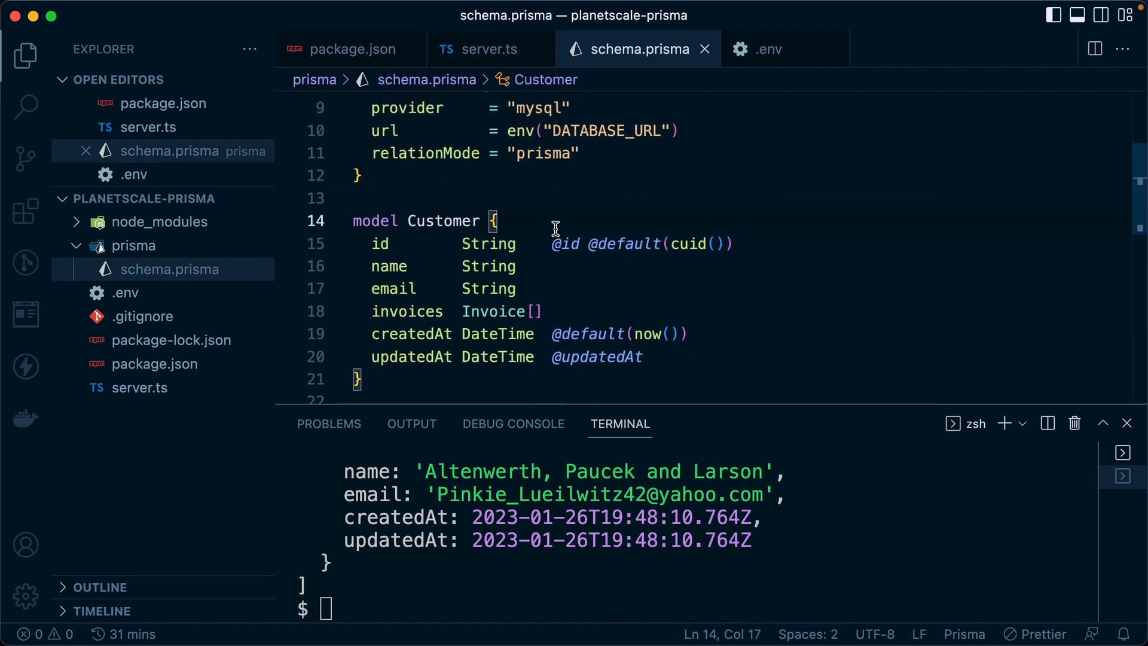
scroll("down", 3)
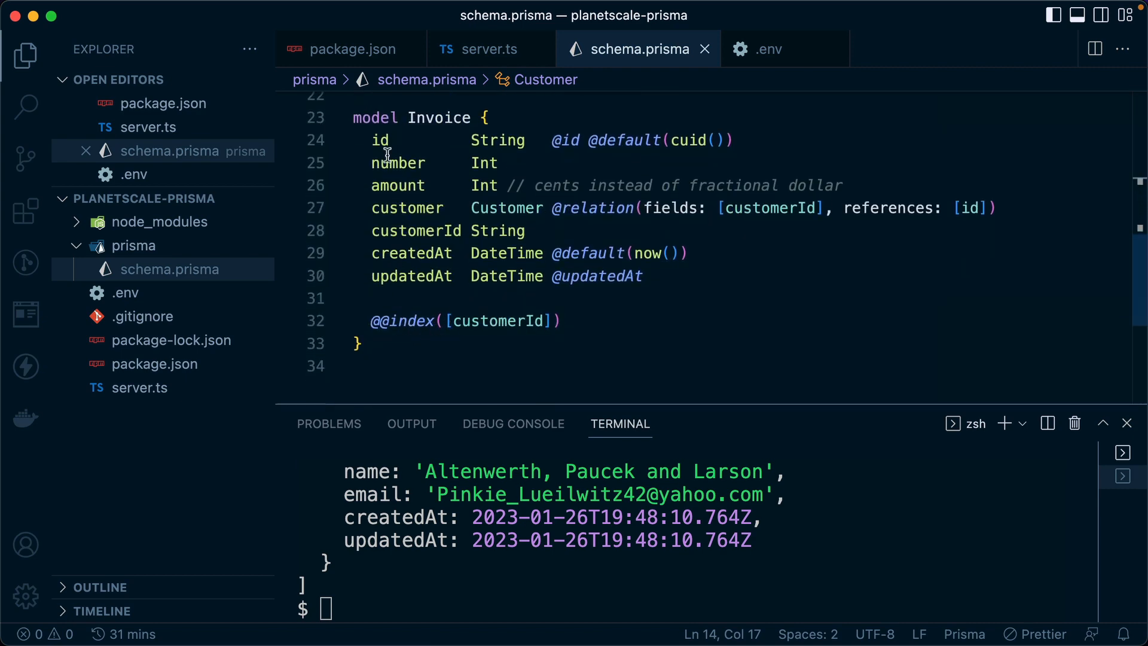
left_click_drag(373, 140, 683, 254)
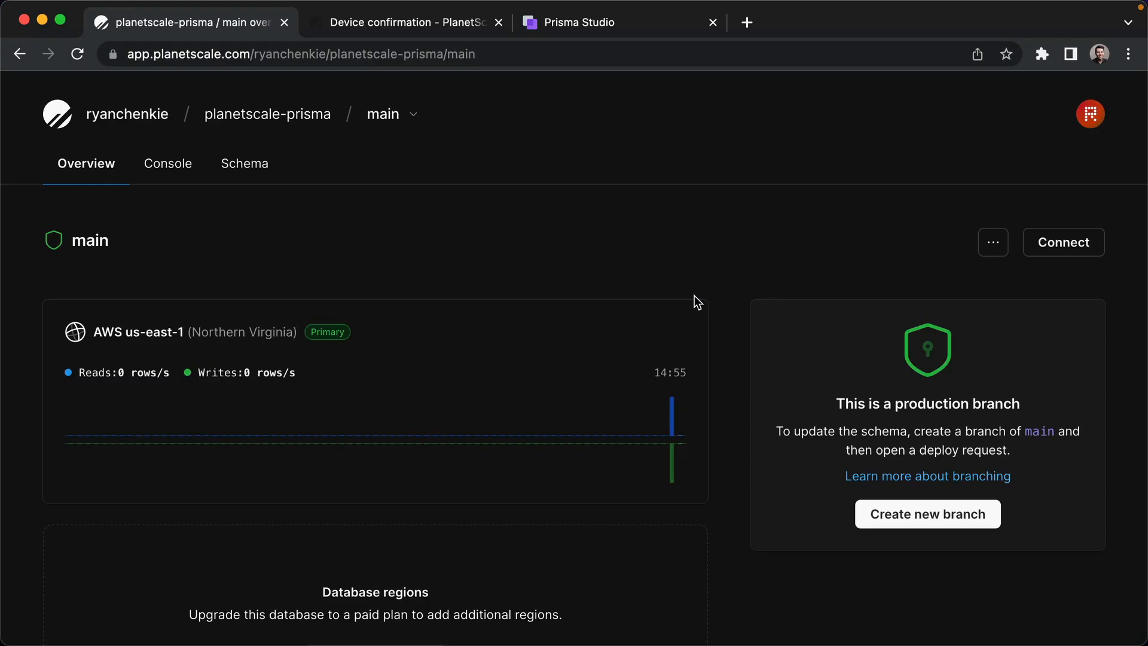
mouse_move(292, 264)
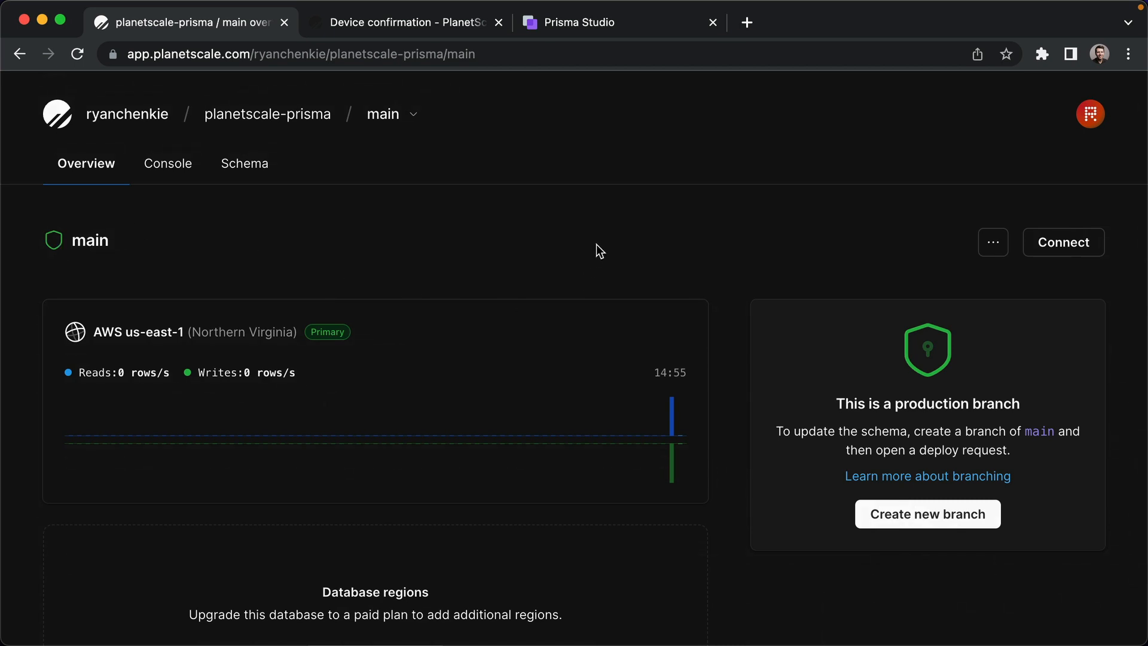
Start a new branch of main named develop in the same region.
left_click(927, 513)
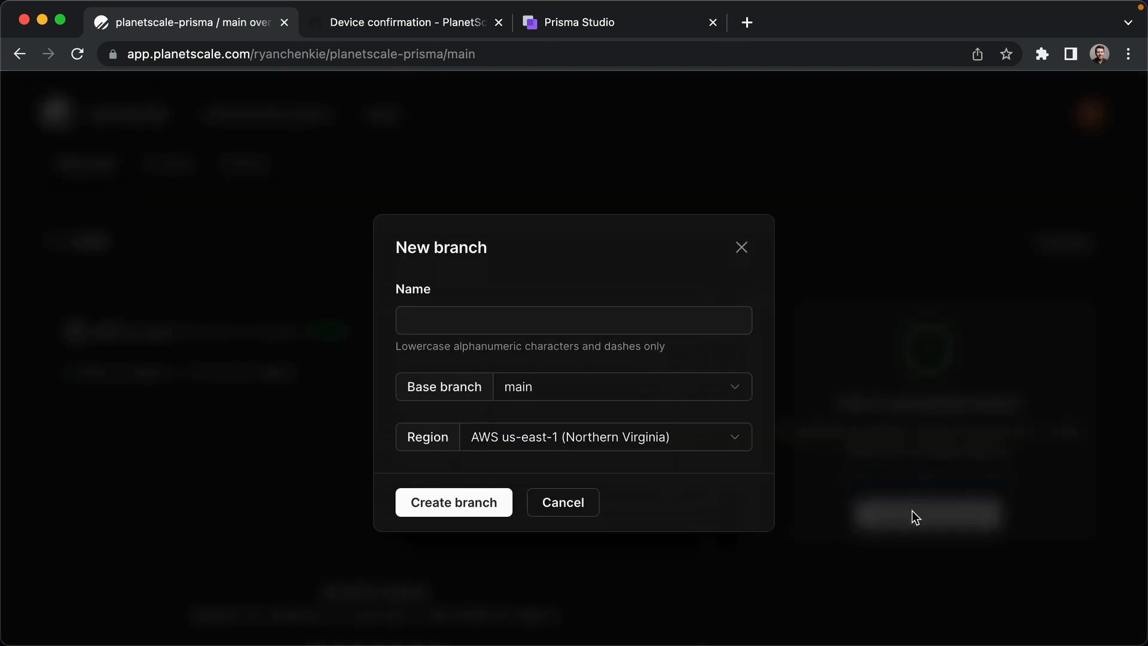
type("d")
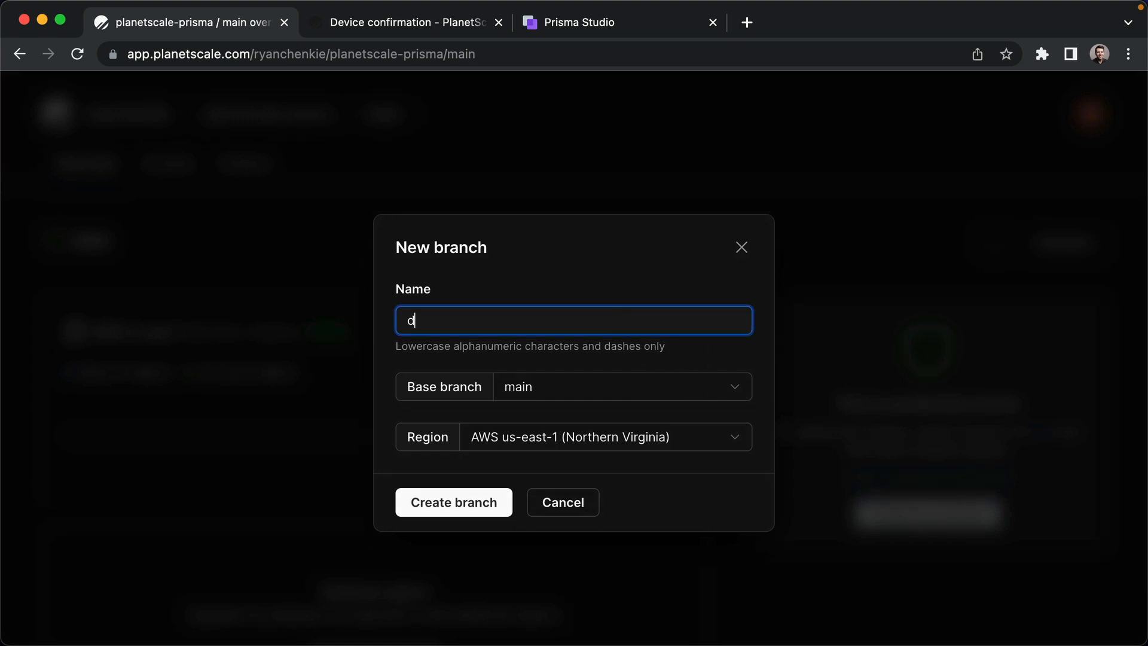
type("evelop")
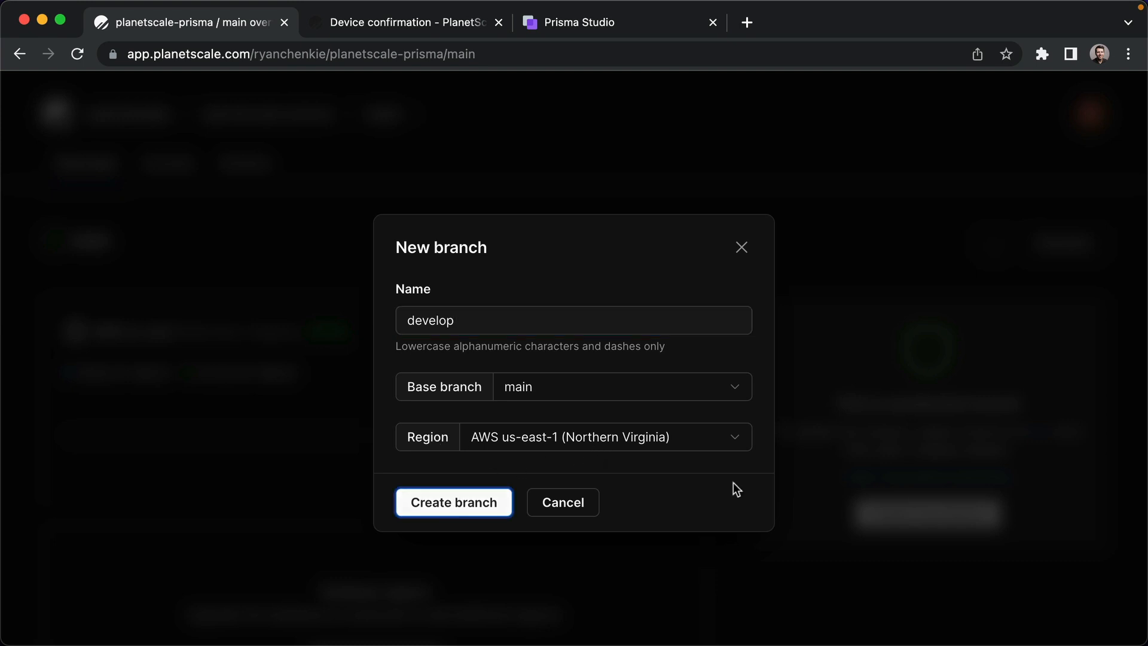
Create the develop branch, wait for initialization and read its deploy-request note.
left_click(454, 503)
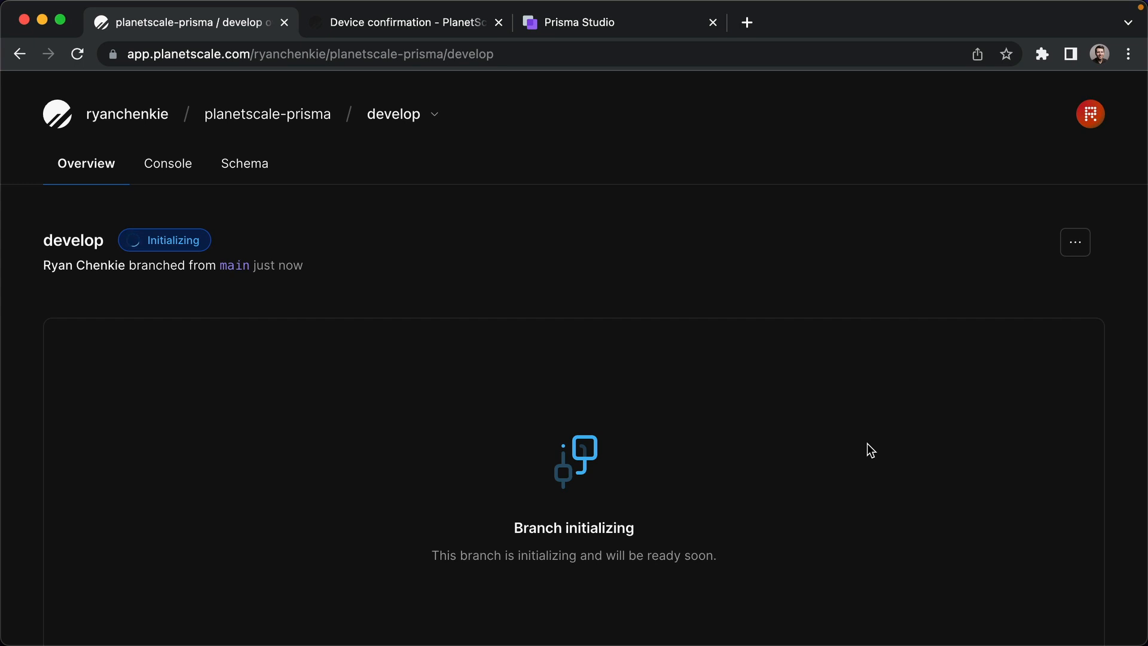
mouse_move(510, 300)
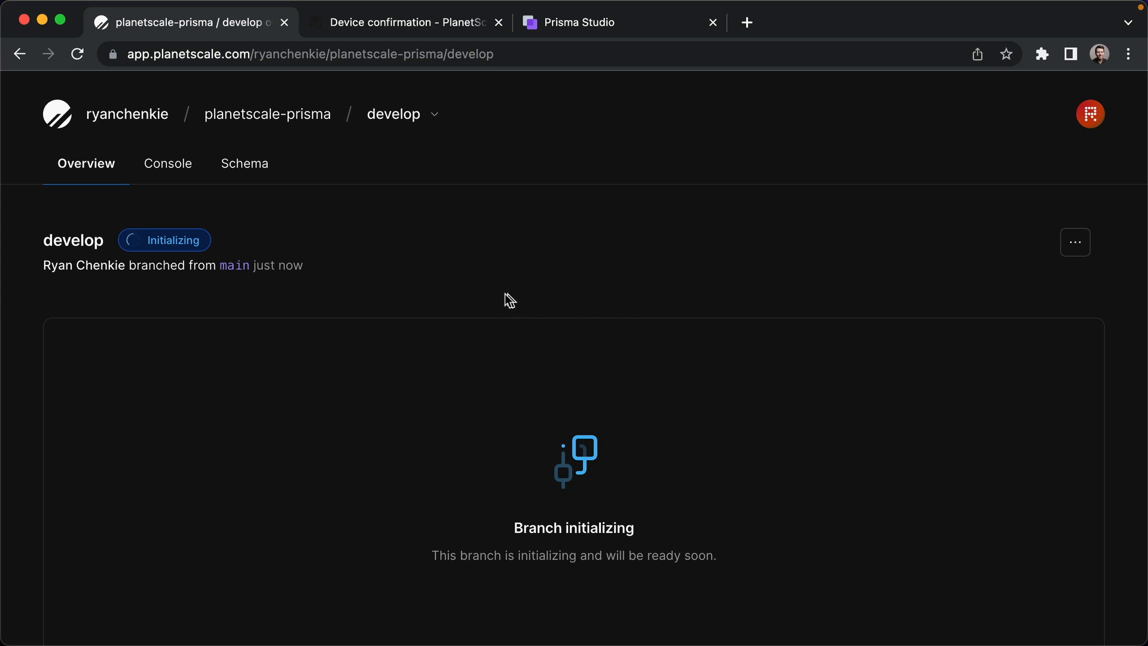
mouse_move(279, 282)
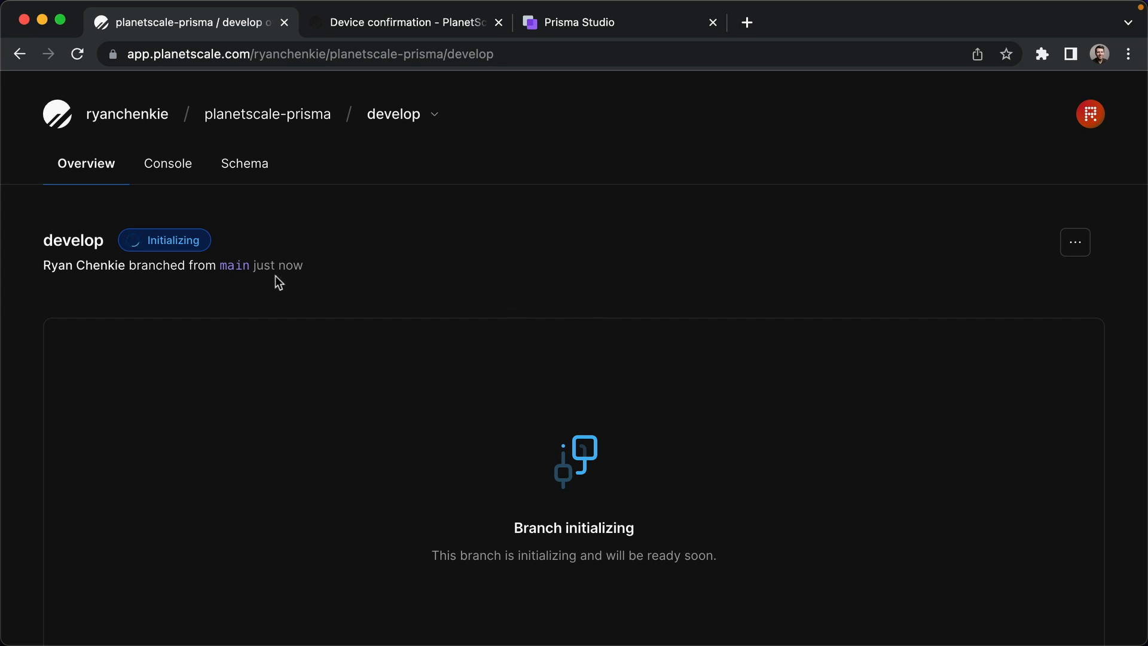
mouse_move(23, 230)
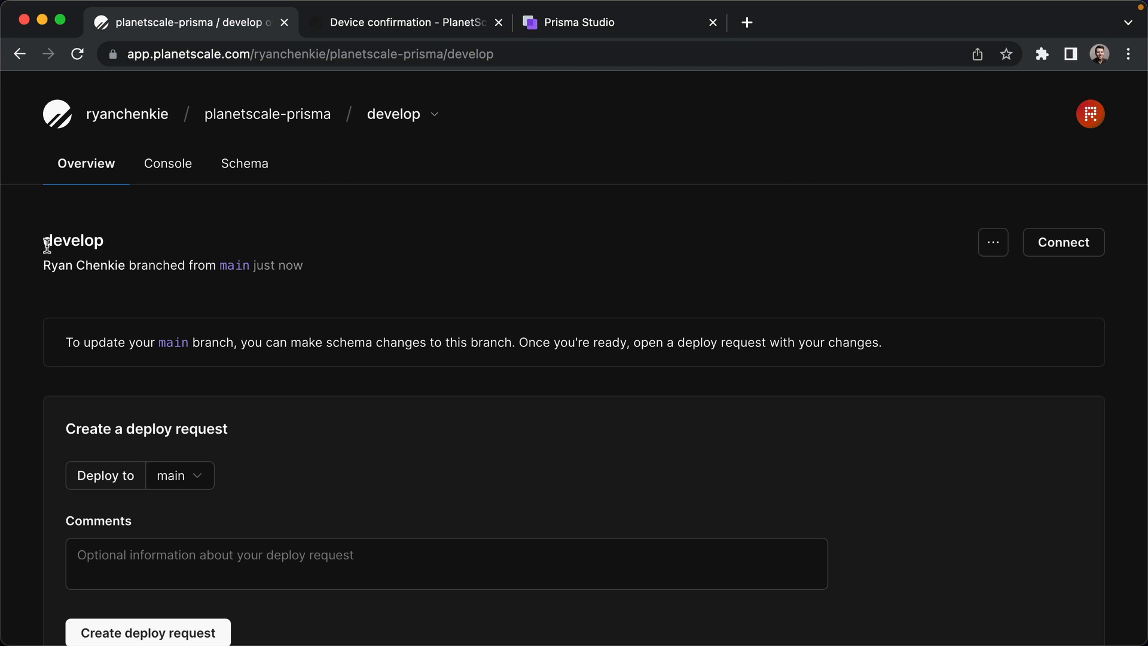
double_click(73, 240)
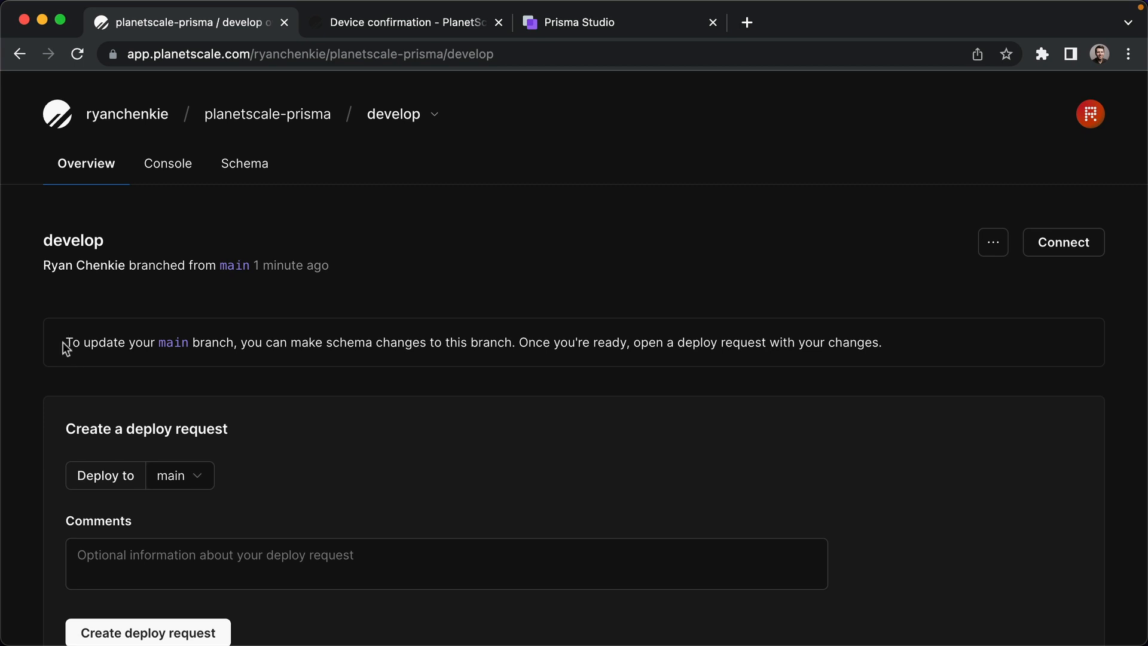
left_click_drag(66, 342, 742, 342)
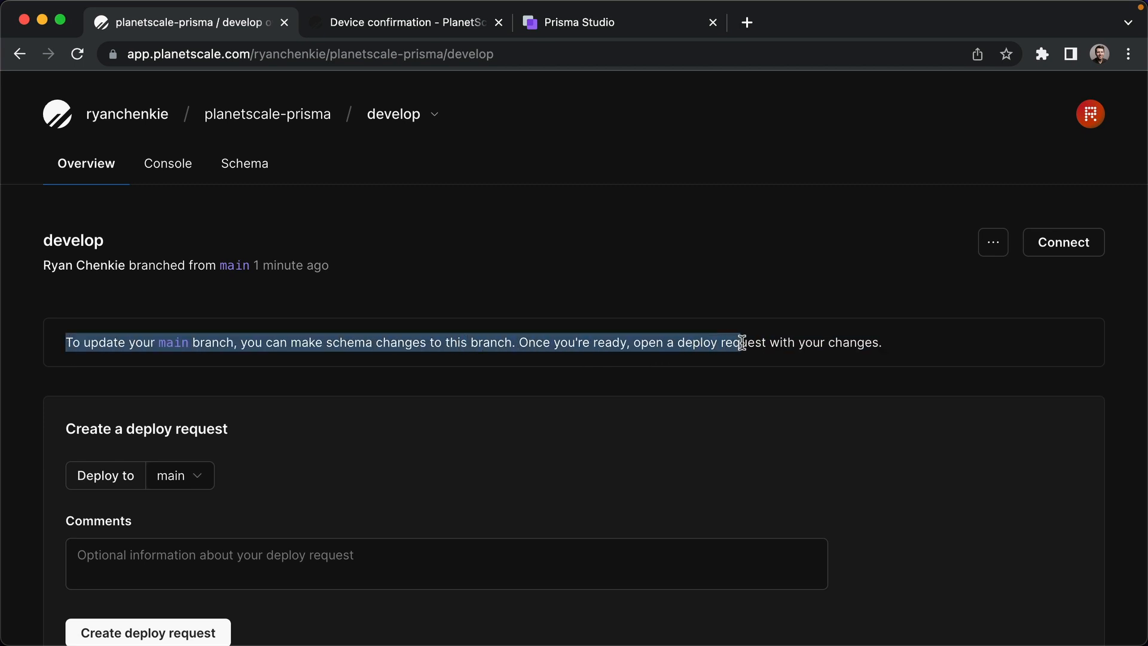
left_click(658, 298)
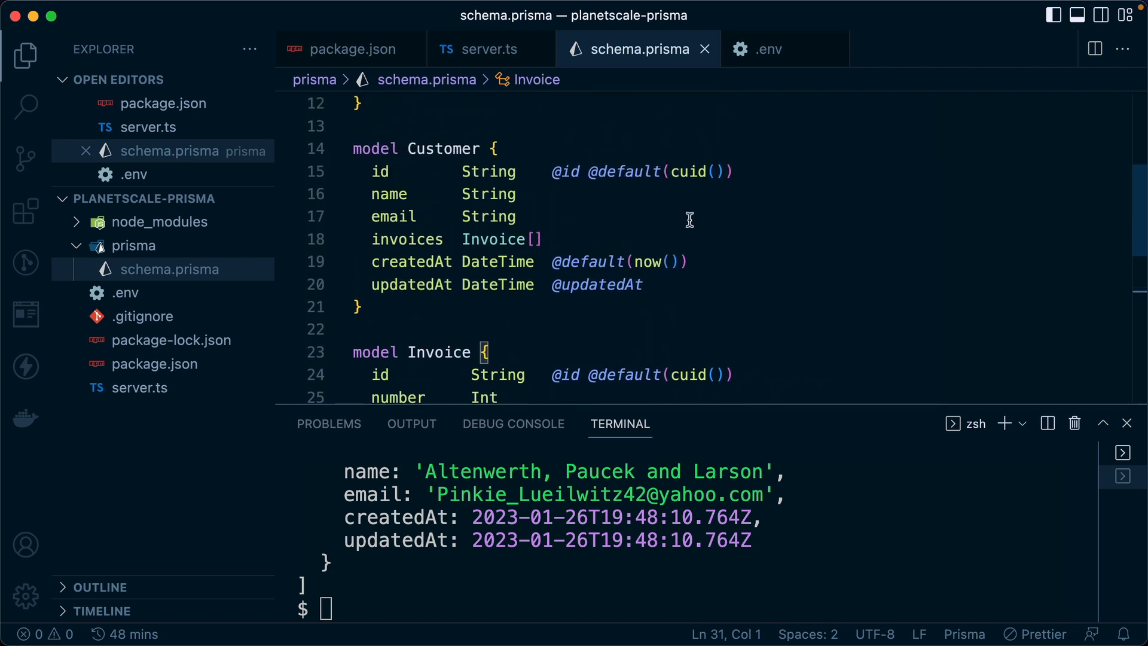
Begin a contacts field under invoices in the Customer model.
double_click(488, 217)
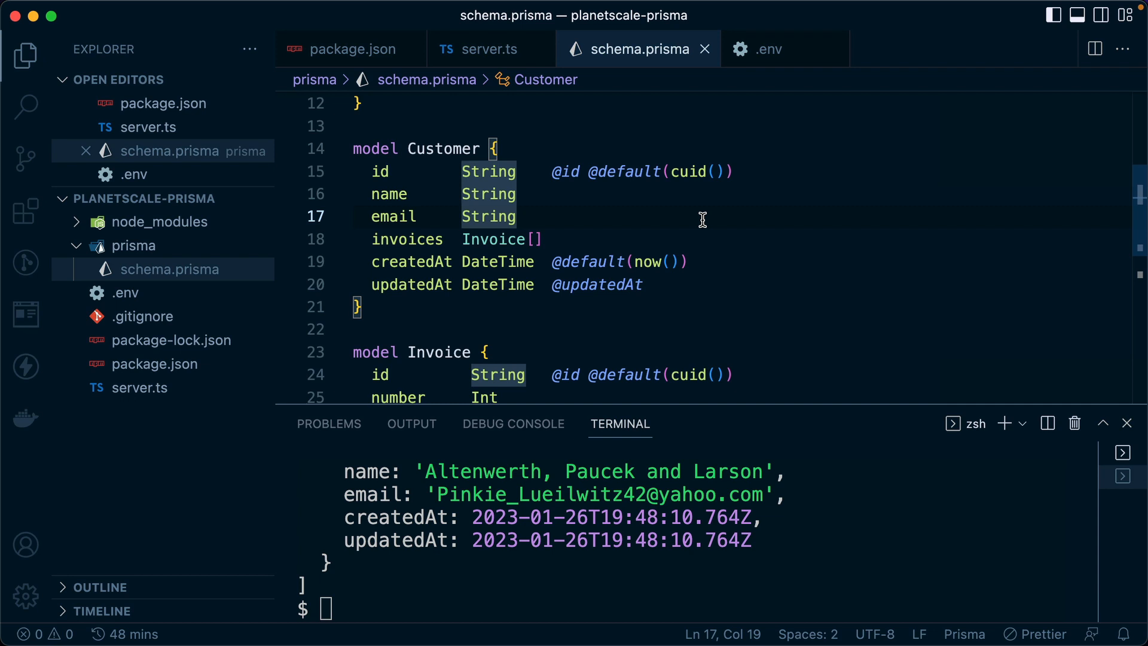
type("contacts")
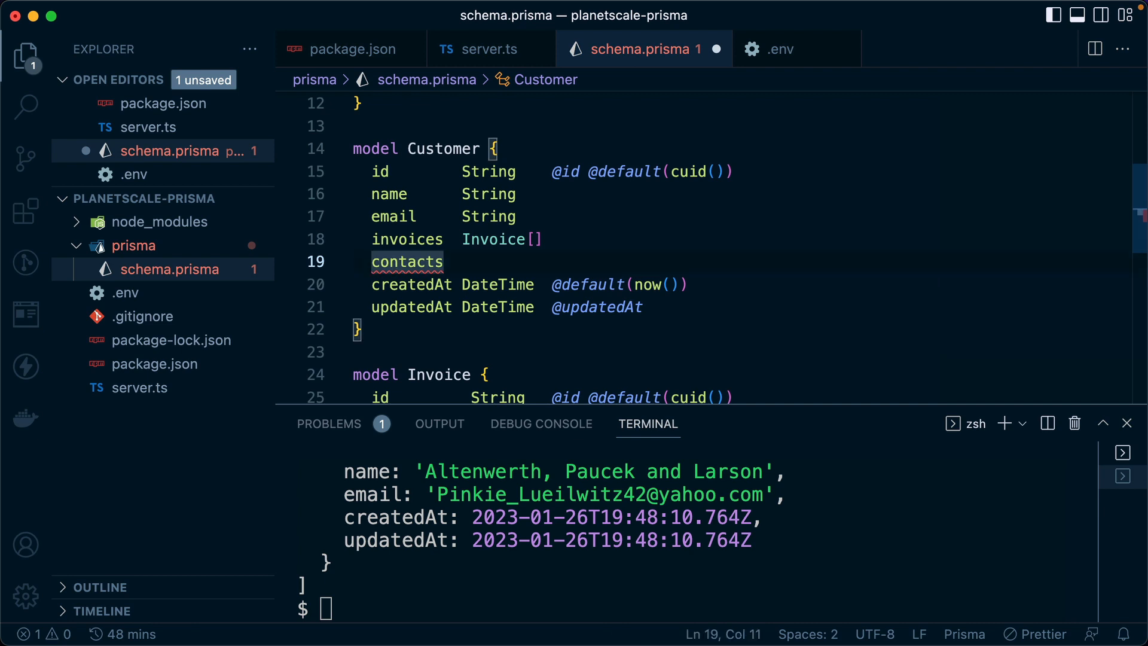
key("Backspace")
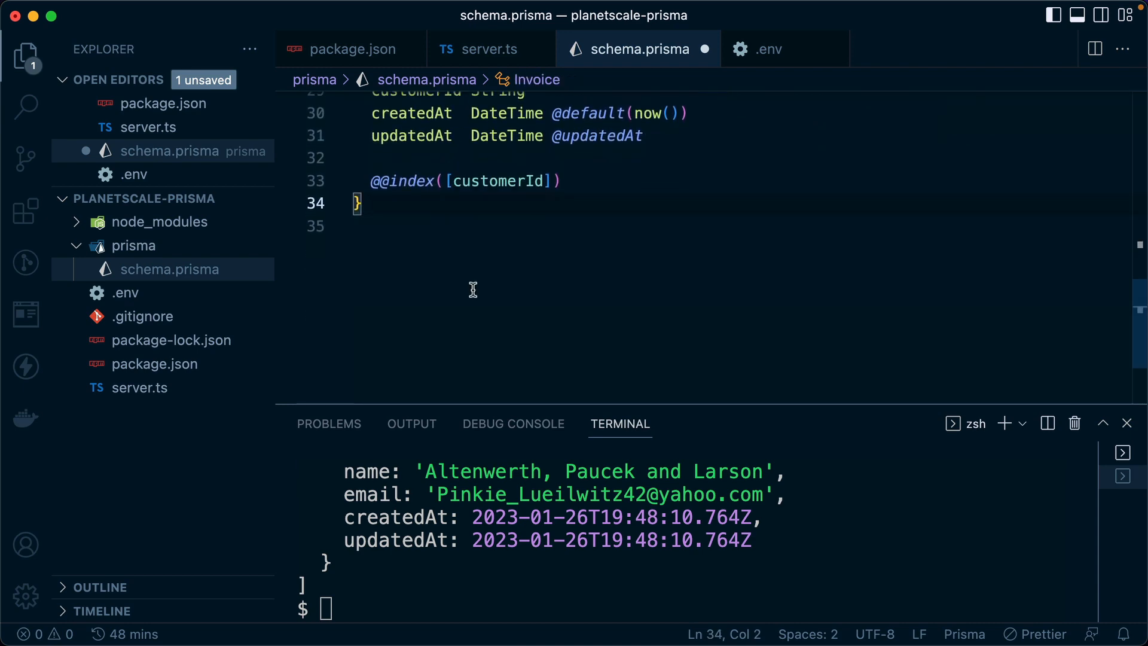
Add model CustomerContact with firstName, lastName, email and phone String fields.
type("mpo")
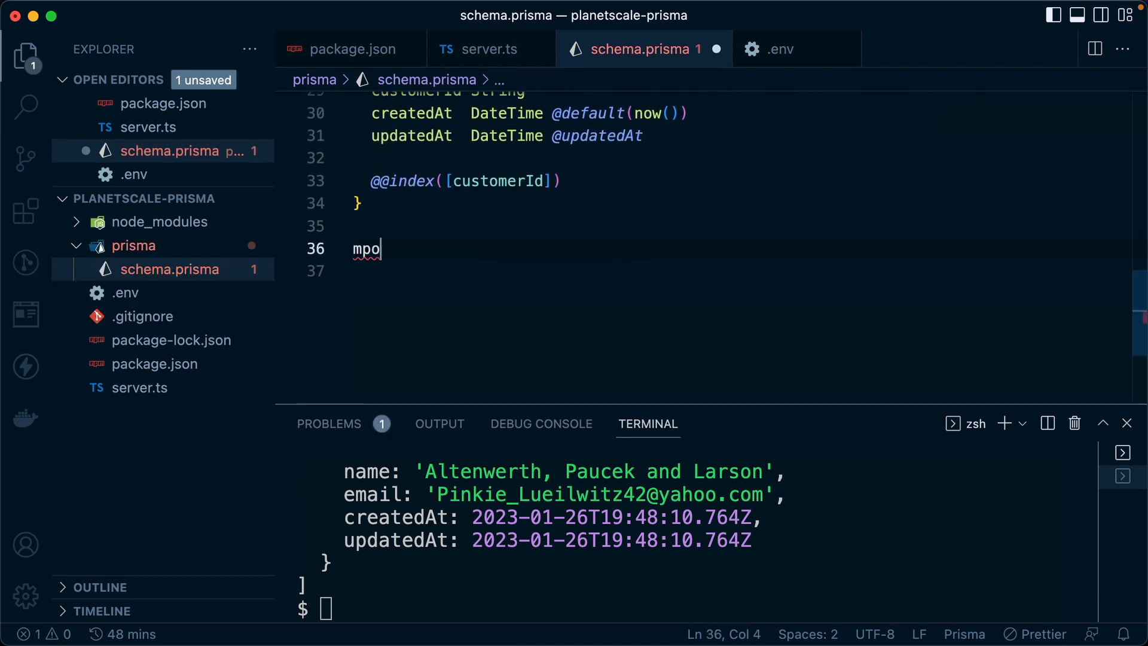
type("model CustomerCont")
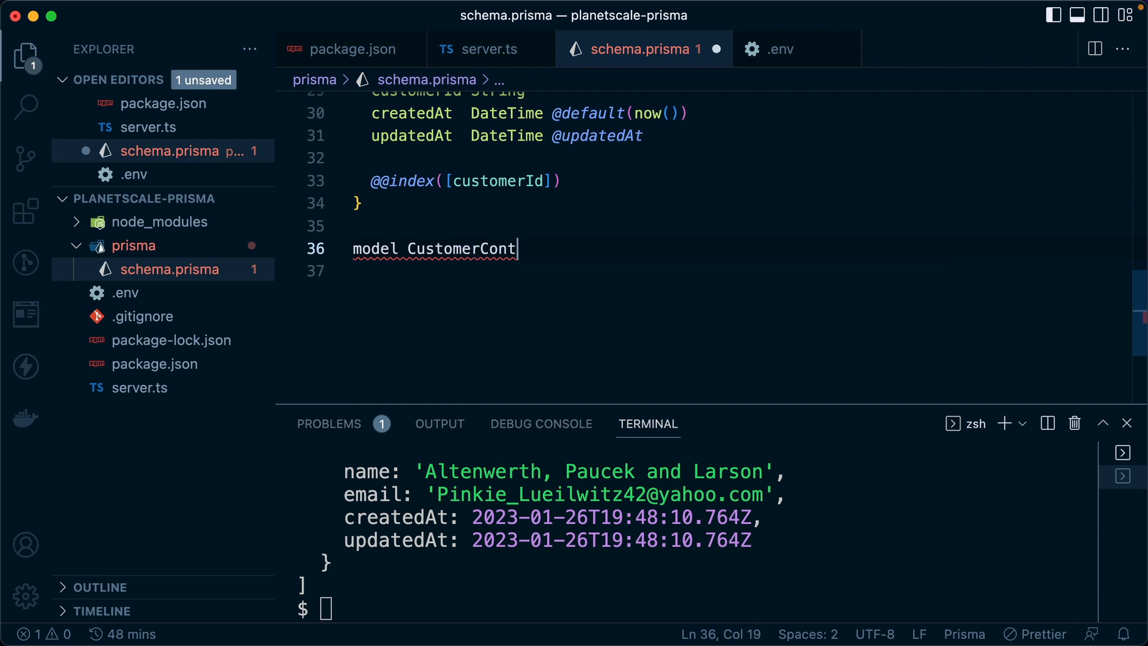
type("act {")
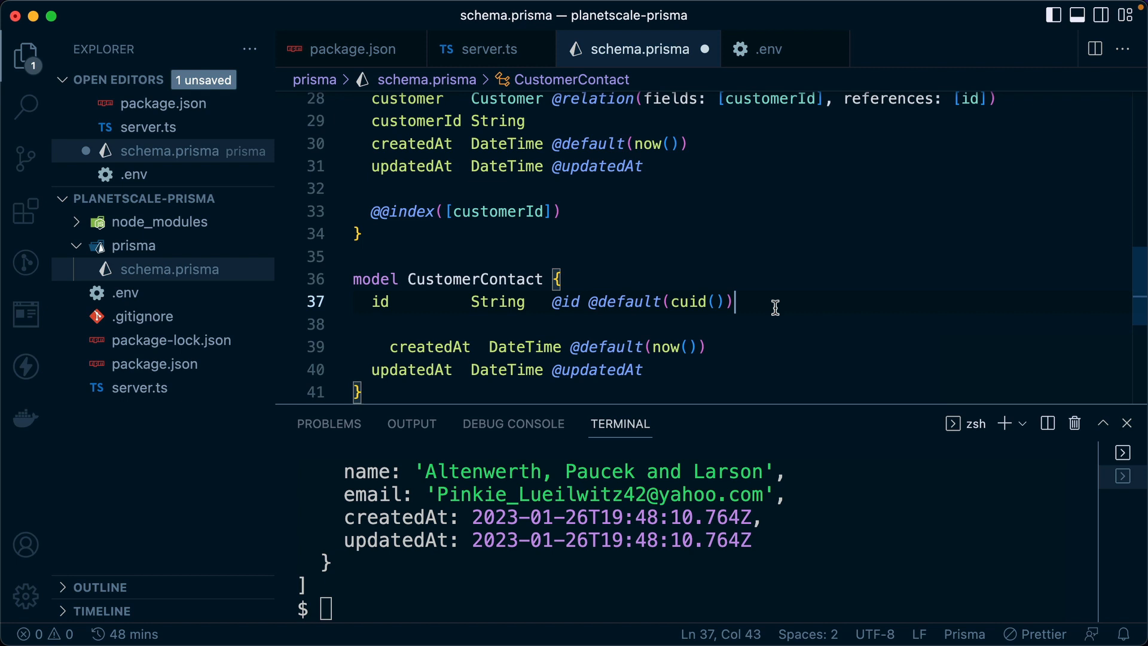
type("firstName")
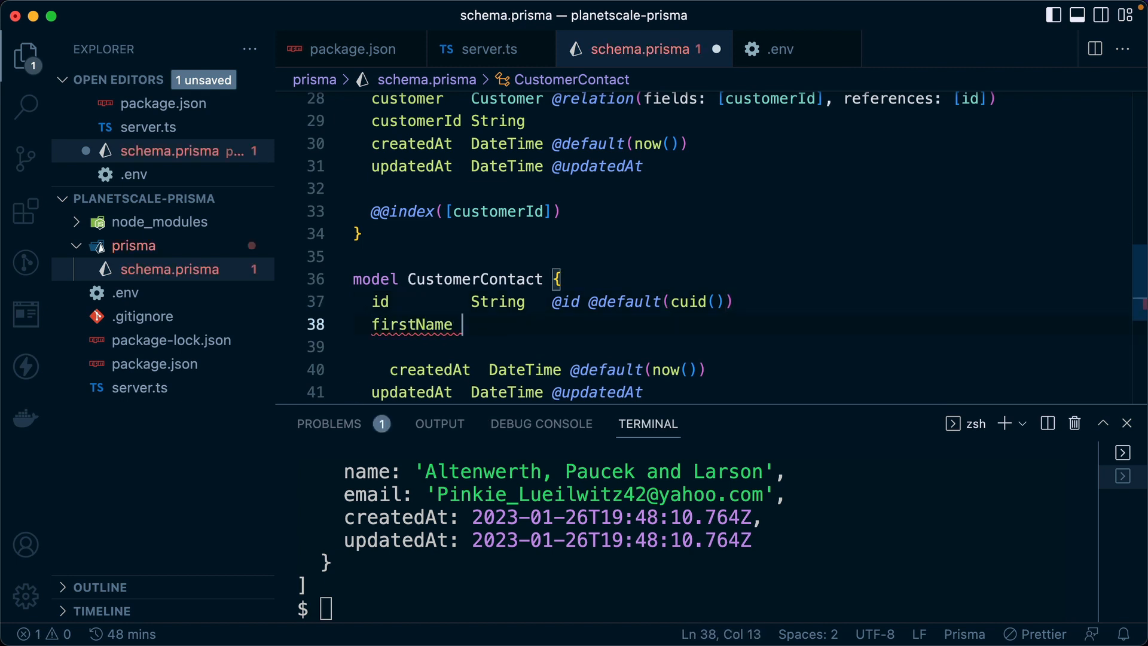
type("String")
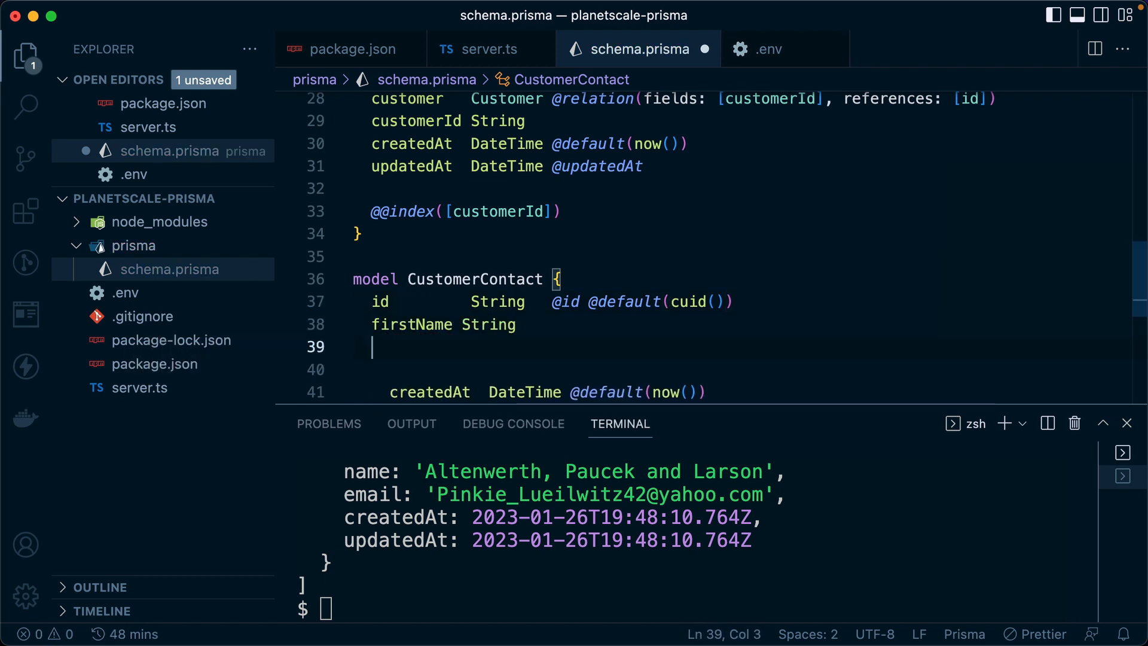
type("lastName String")
left_click(744, 370)
type("email String")
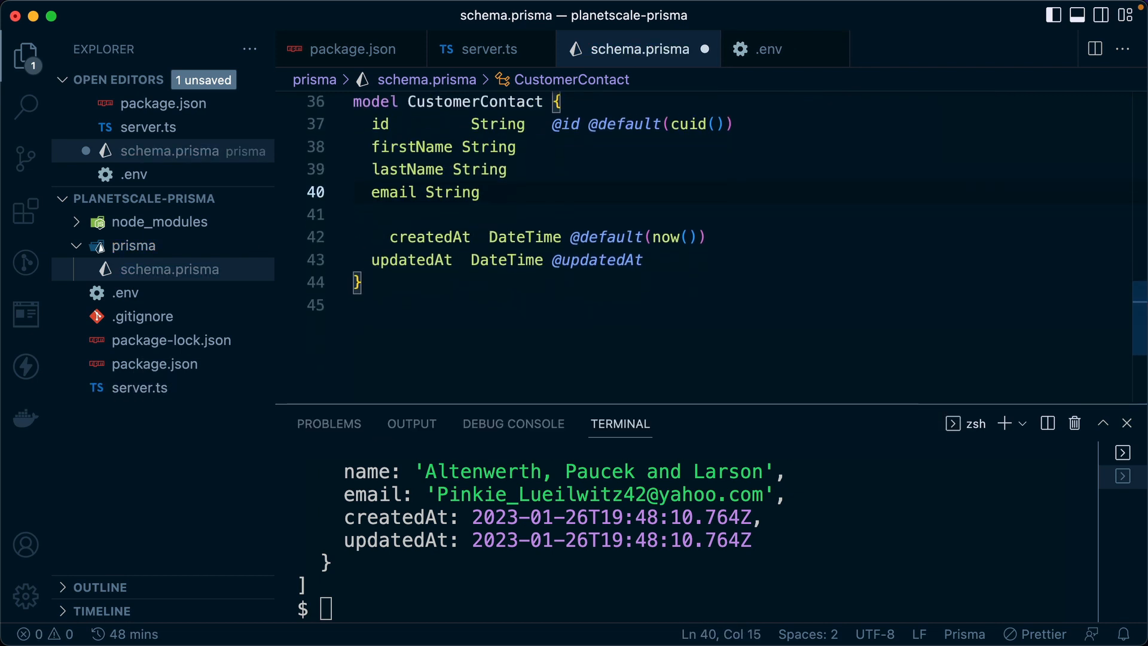
type("phone")
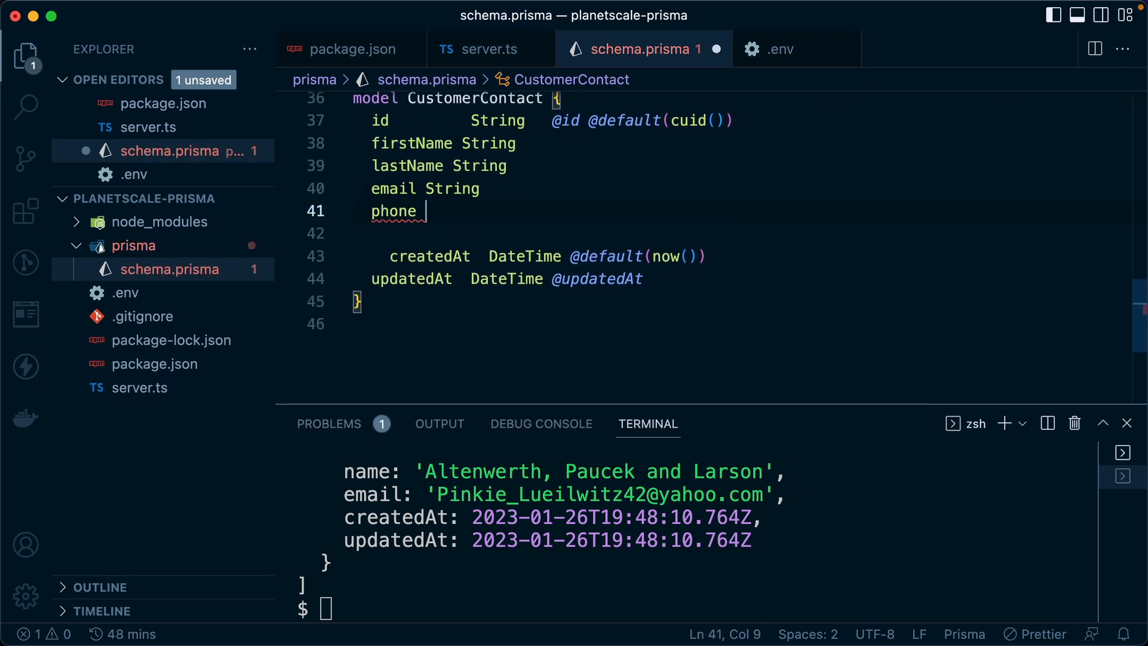
type("String")
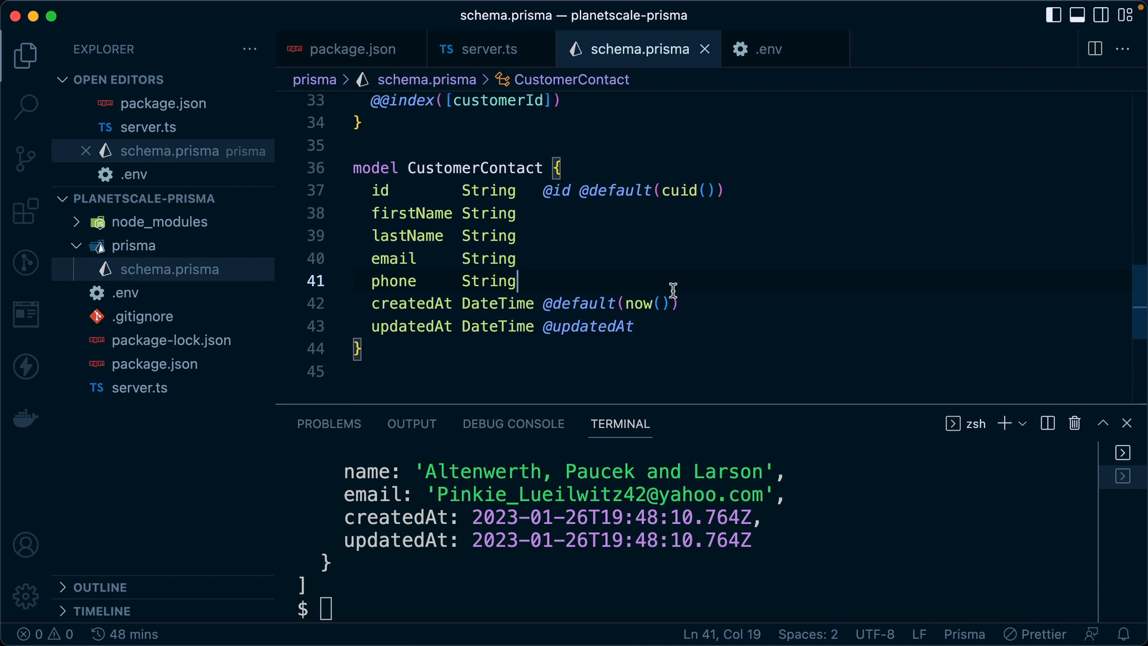
Add a customer Customer relation with customerId to CustomerContact.
double_click(475, 167)
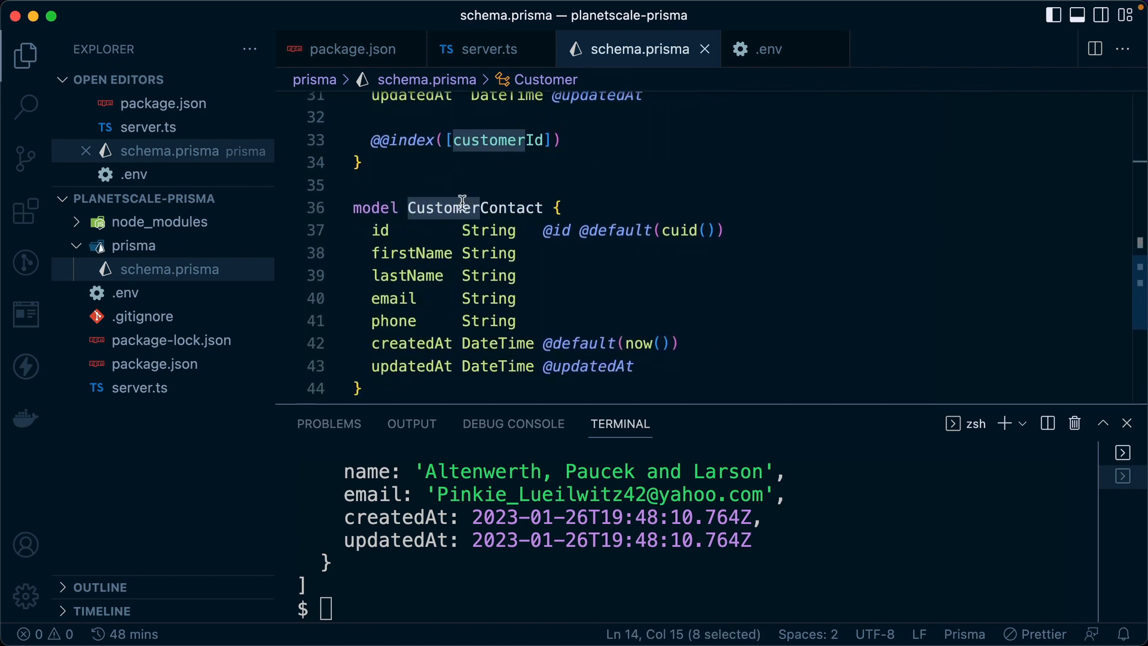
double_click(475, 206)
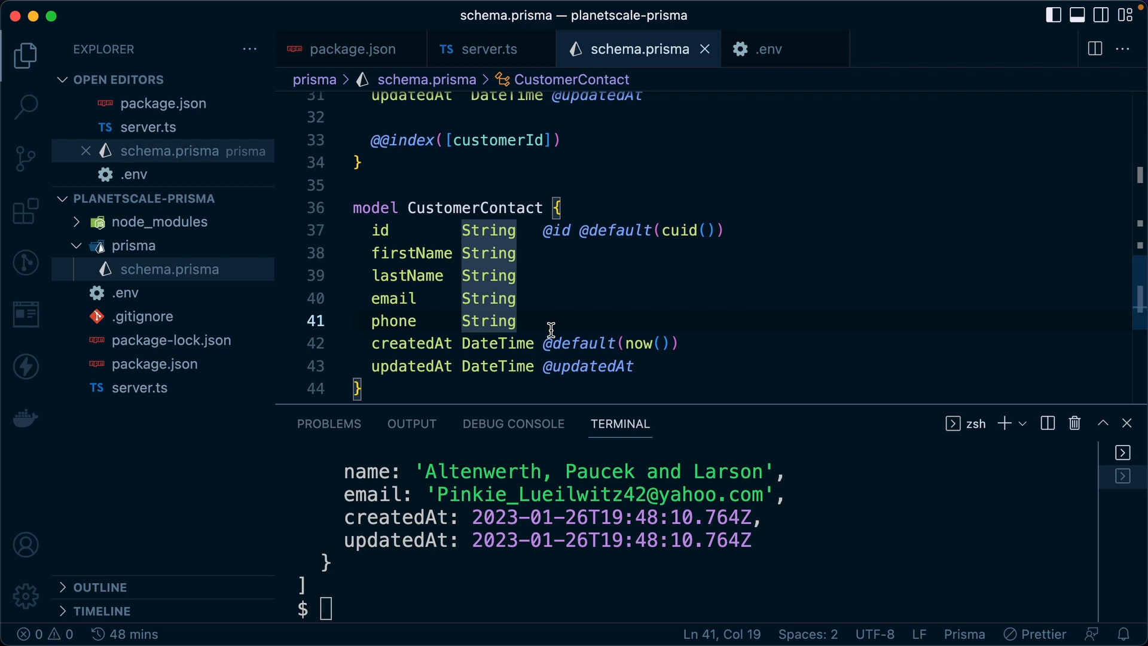
key("enter")
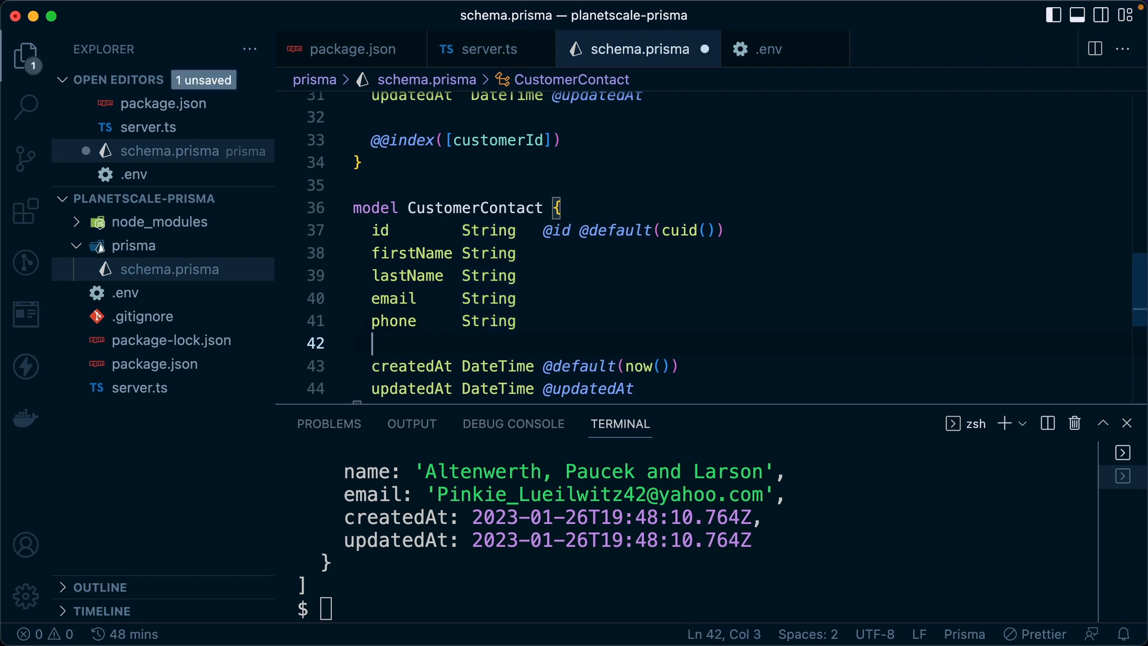
scroll("down", 3)
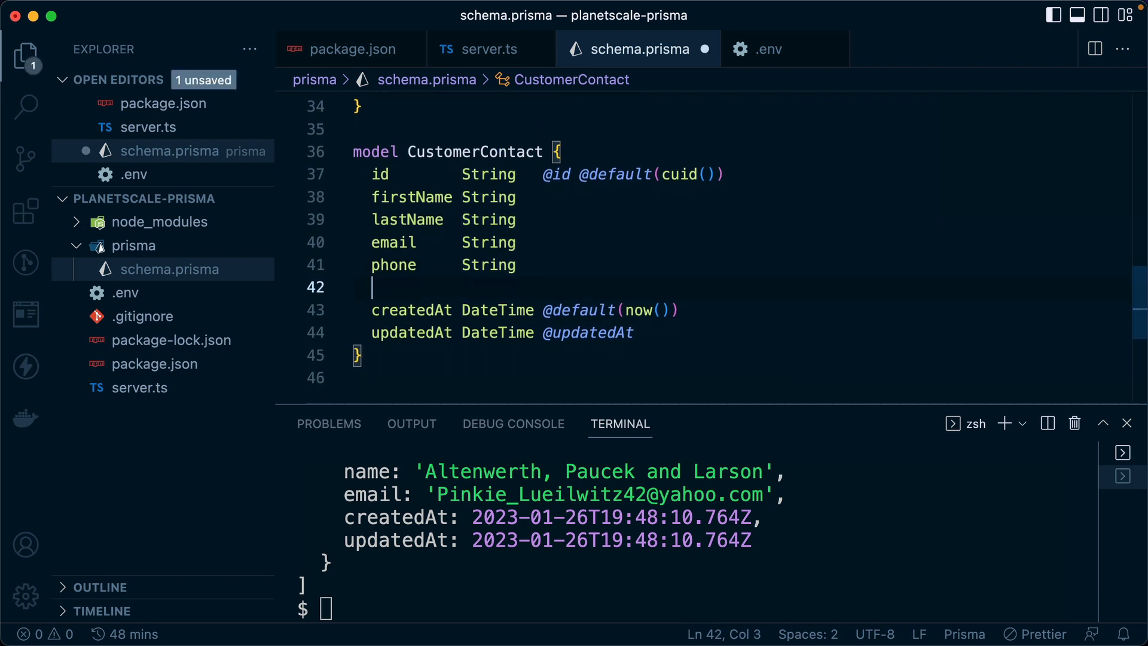
type("customer")
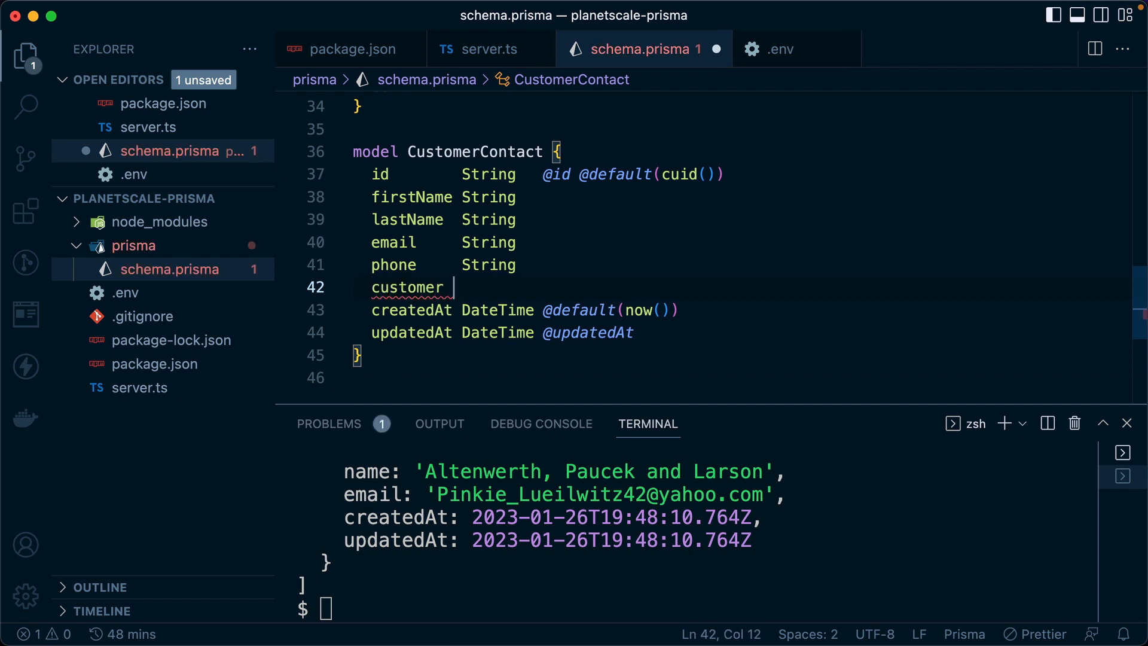
type("Customer")
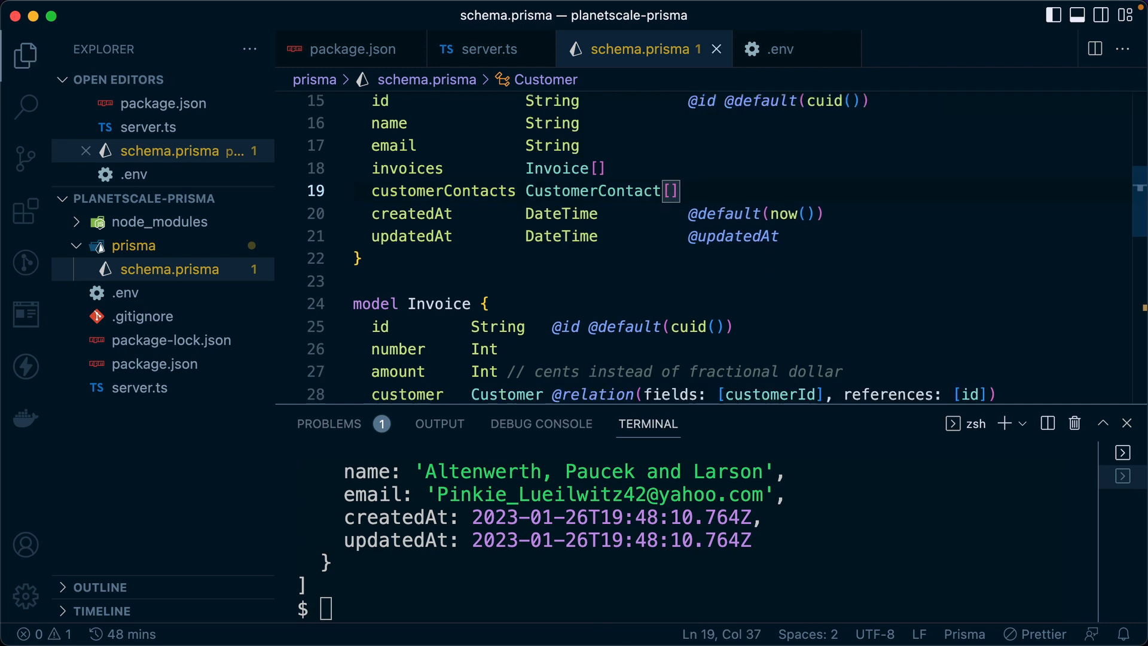
scroll("down", 3)
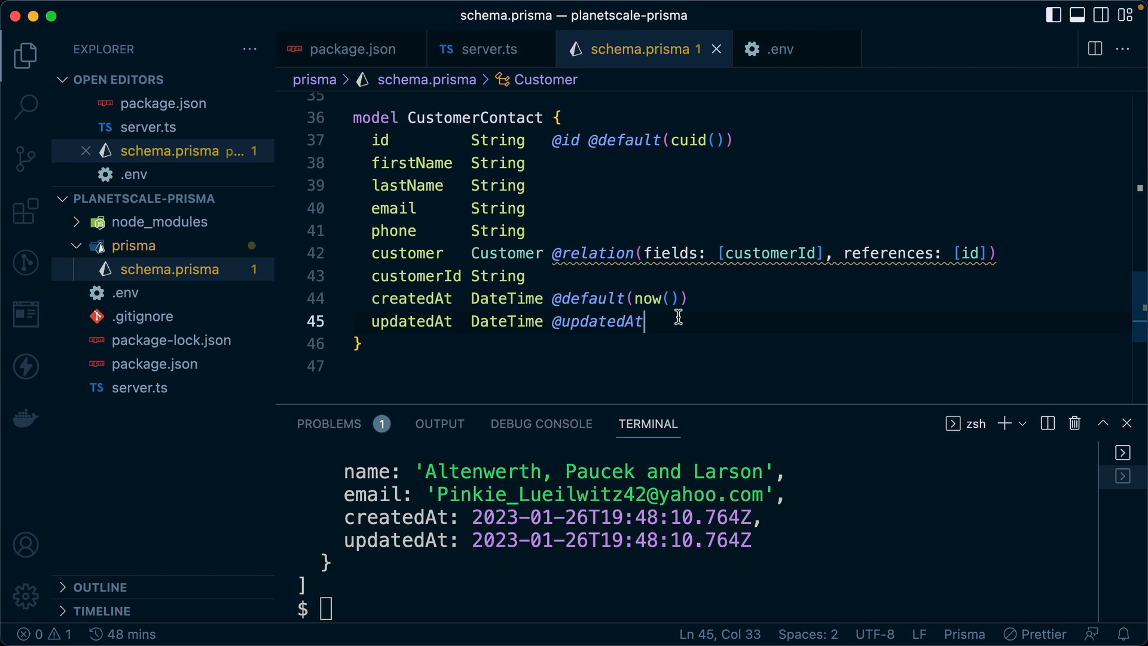
type("@@index([customerId")
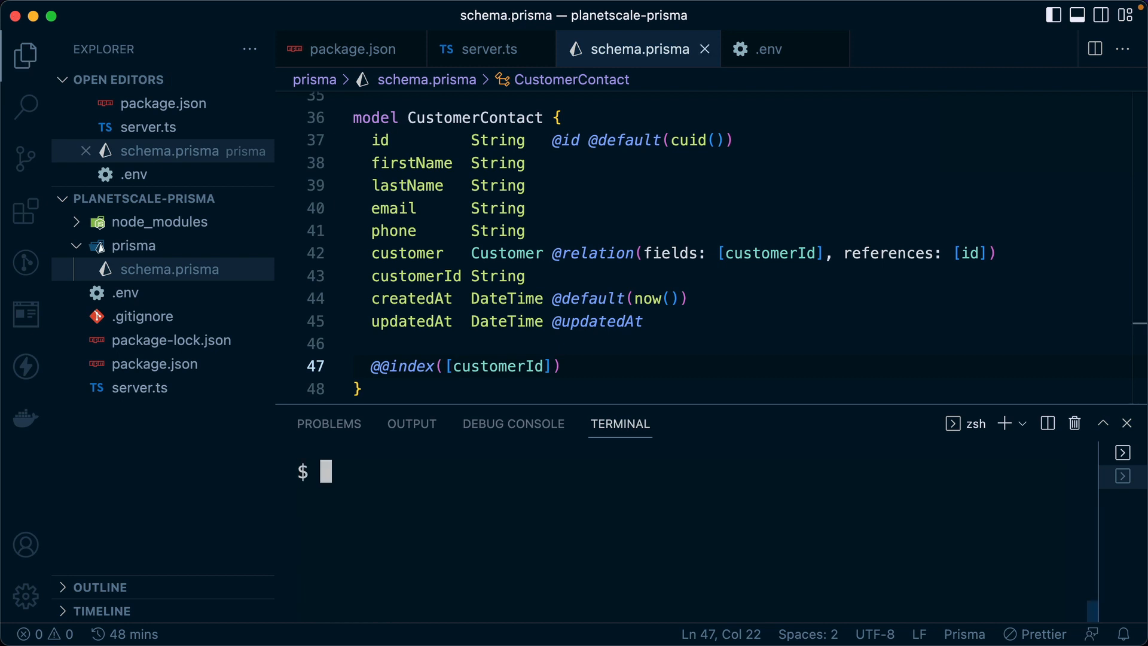
type("npx prisma")
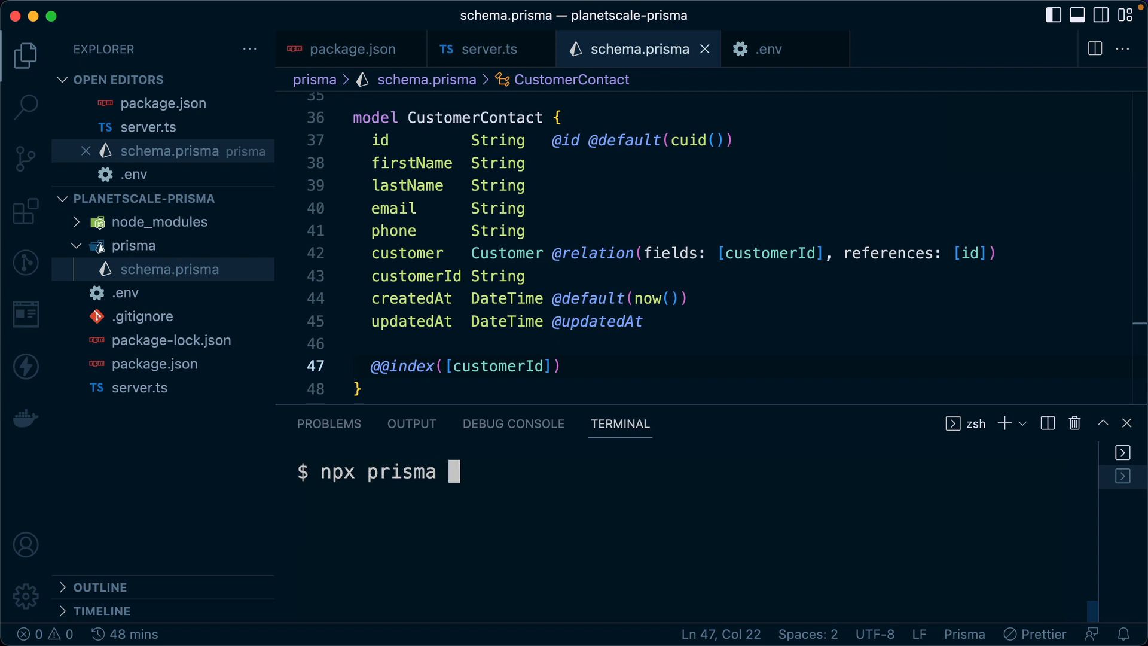
type("db push")
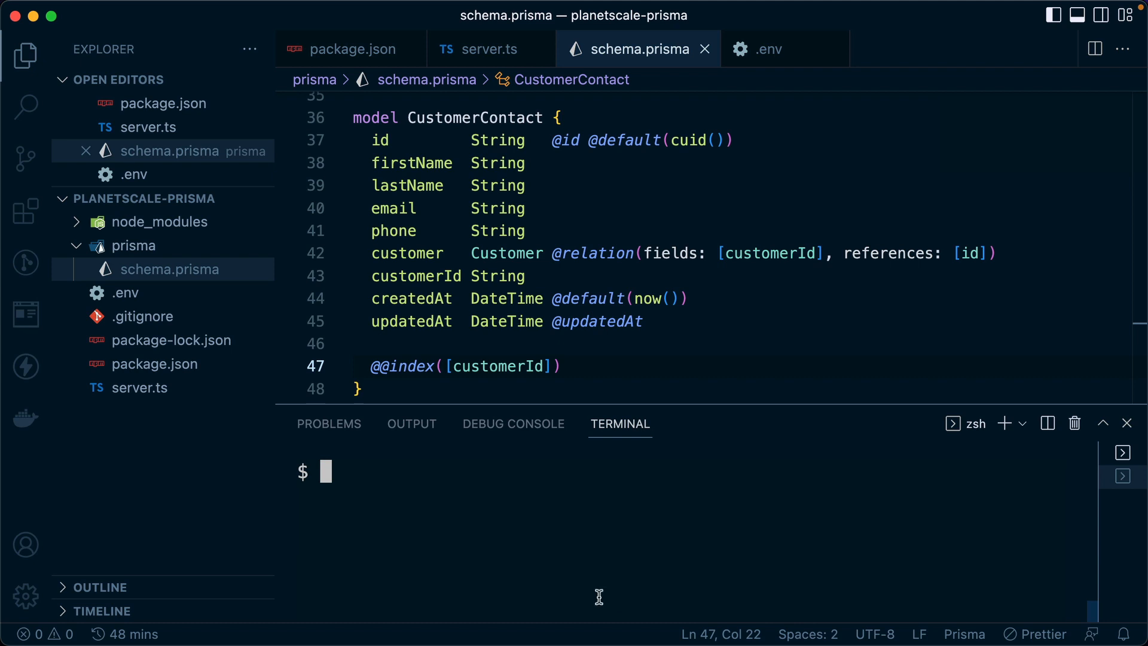
Stop the main connection and run pscale connect planetscale-prisma develop instead.
left_click(764, 49)
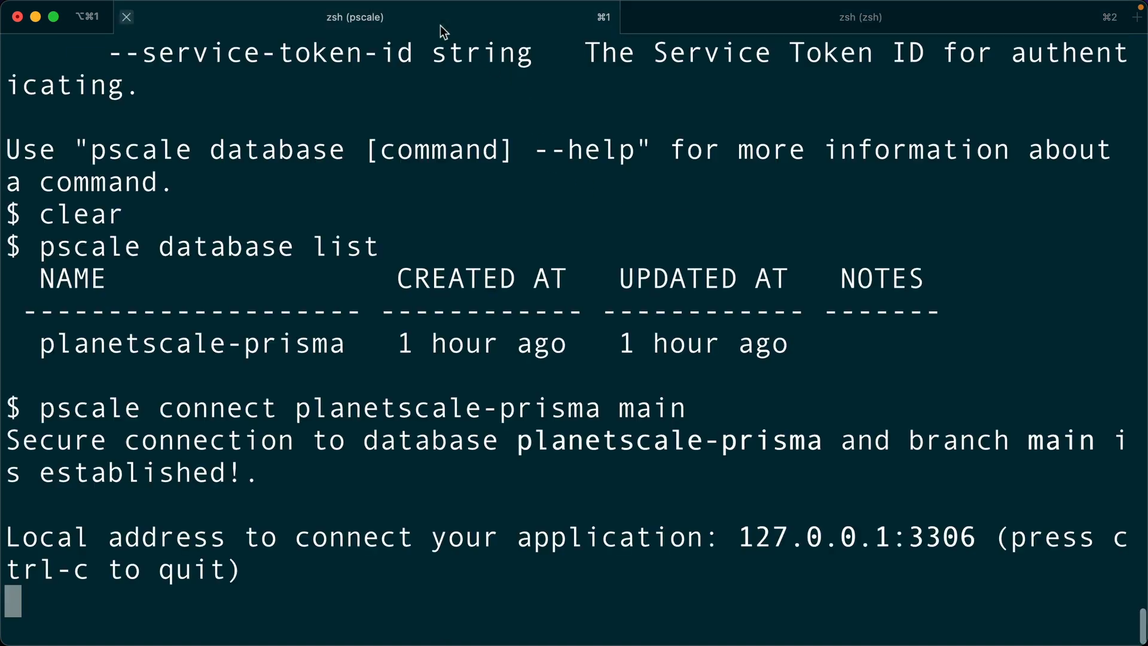
mouse_move(312, 596)
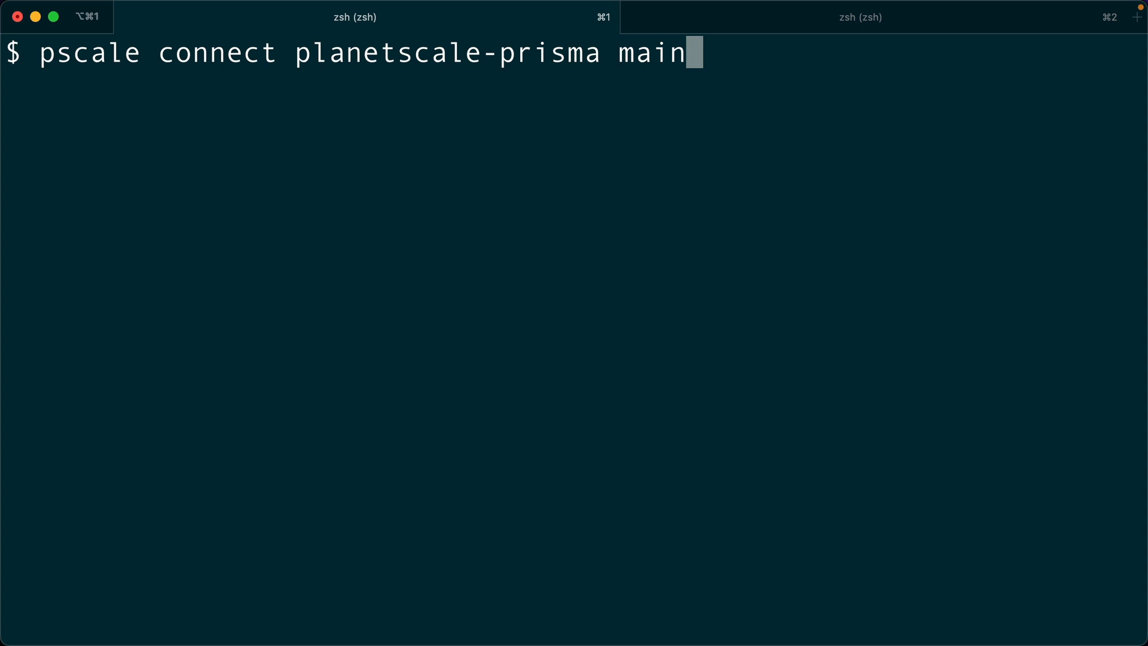
key("Backspace")
type("develop")
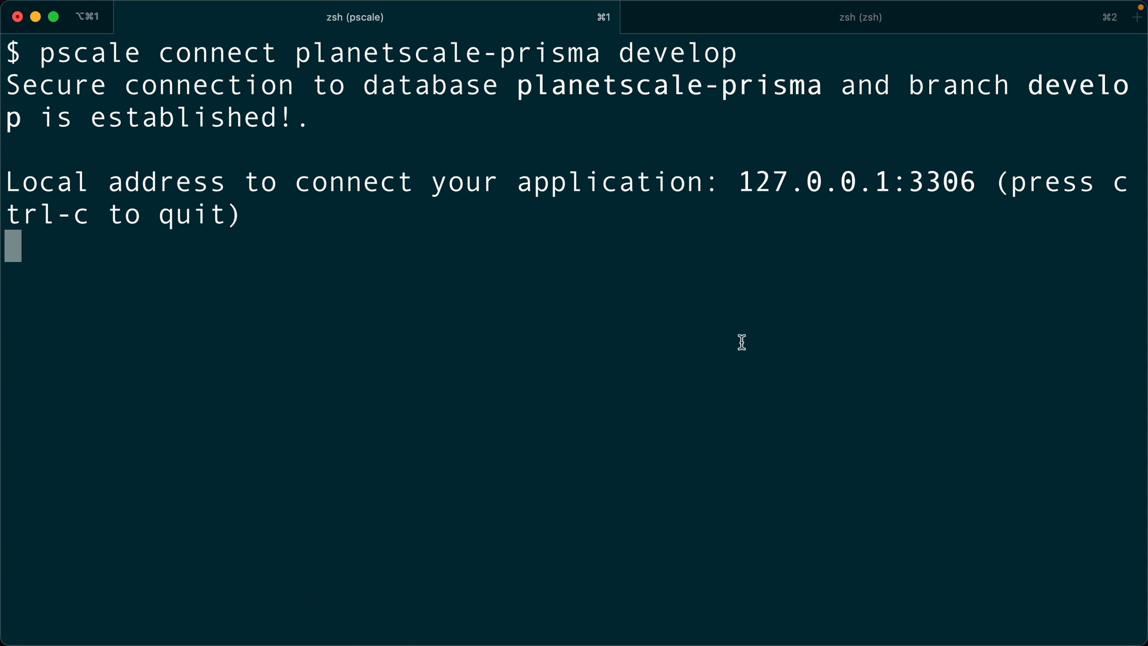
double_click(855, 181)
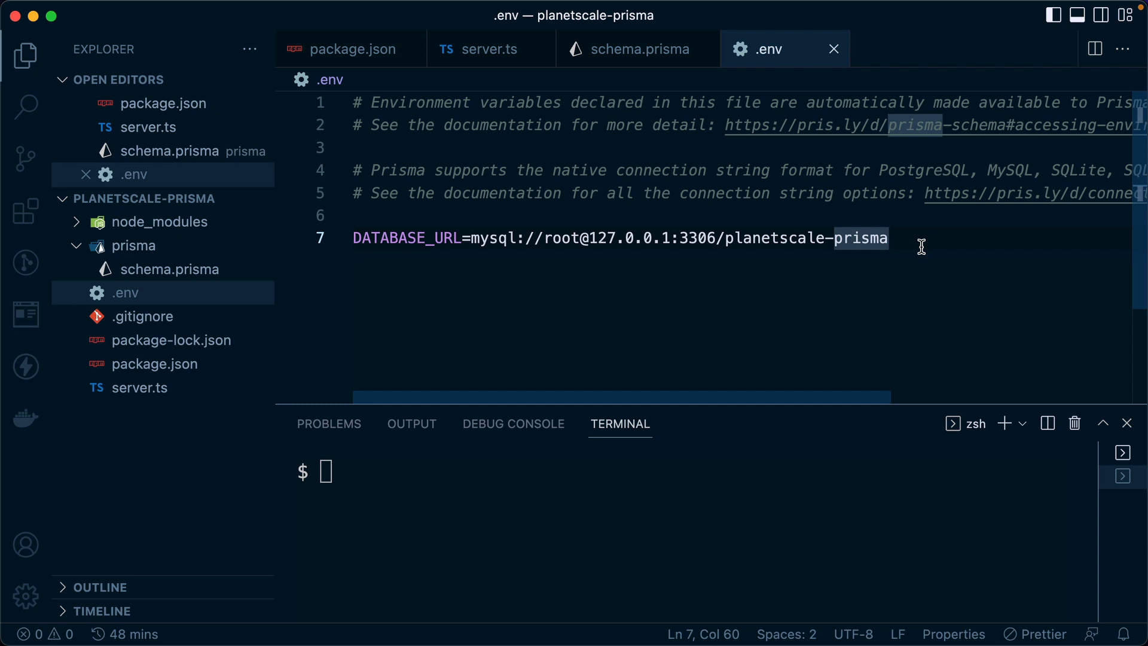
Run npx prisma db push to sync the schema to the develop database.
left_click(637, 49)
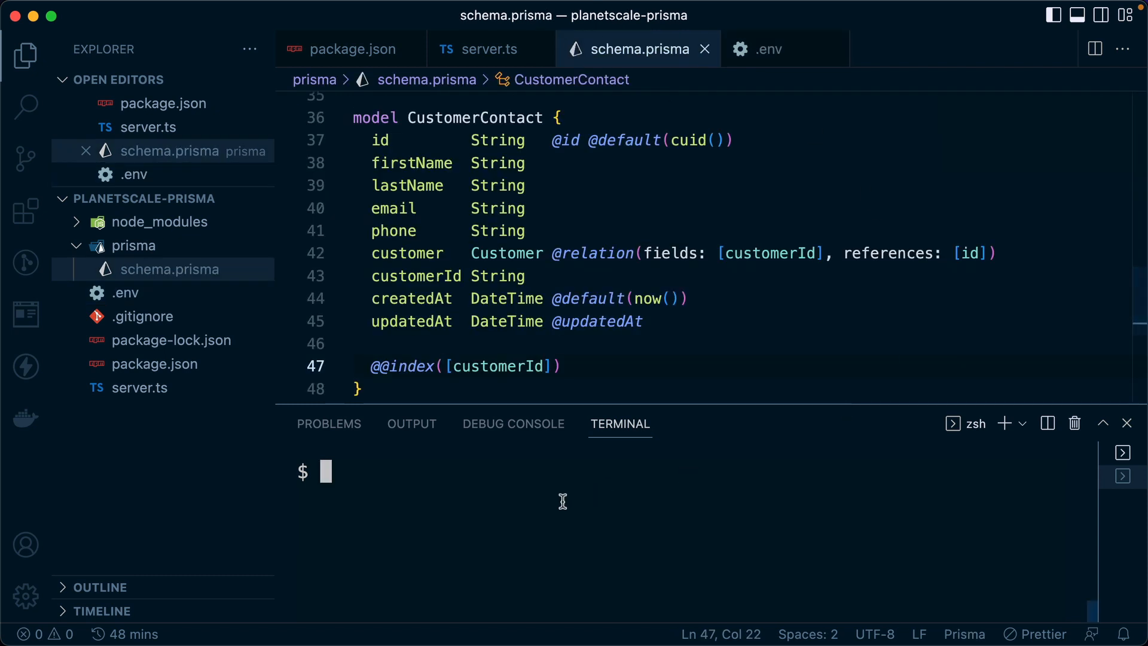
type("npx")
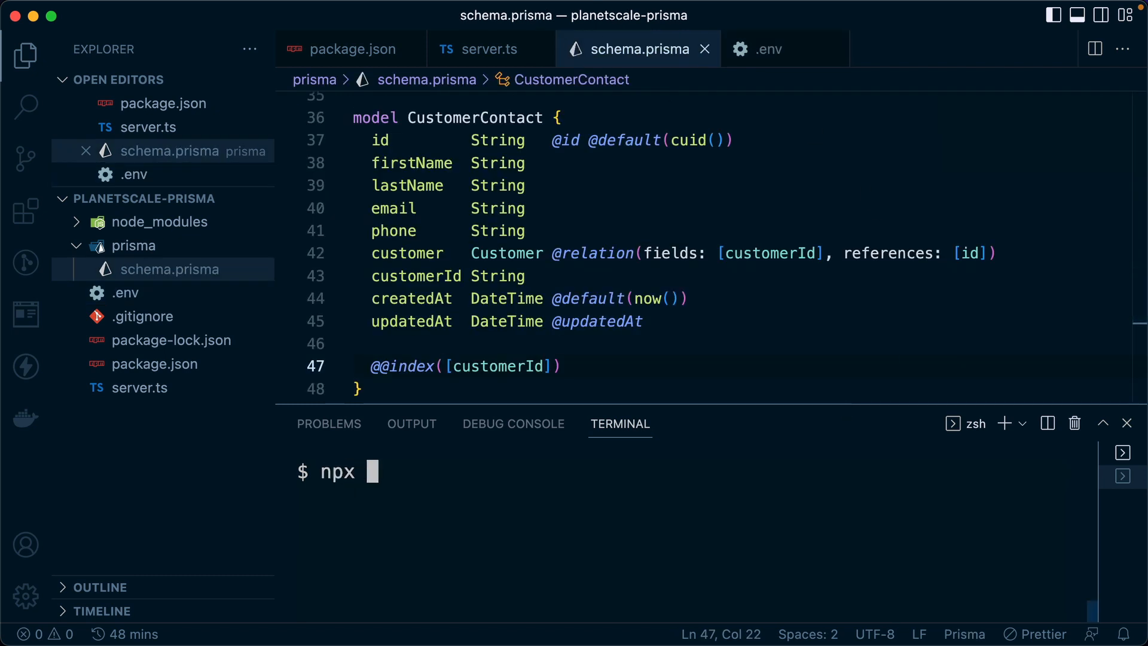
type("prisma db push")
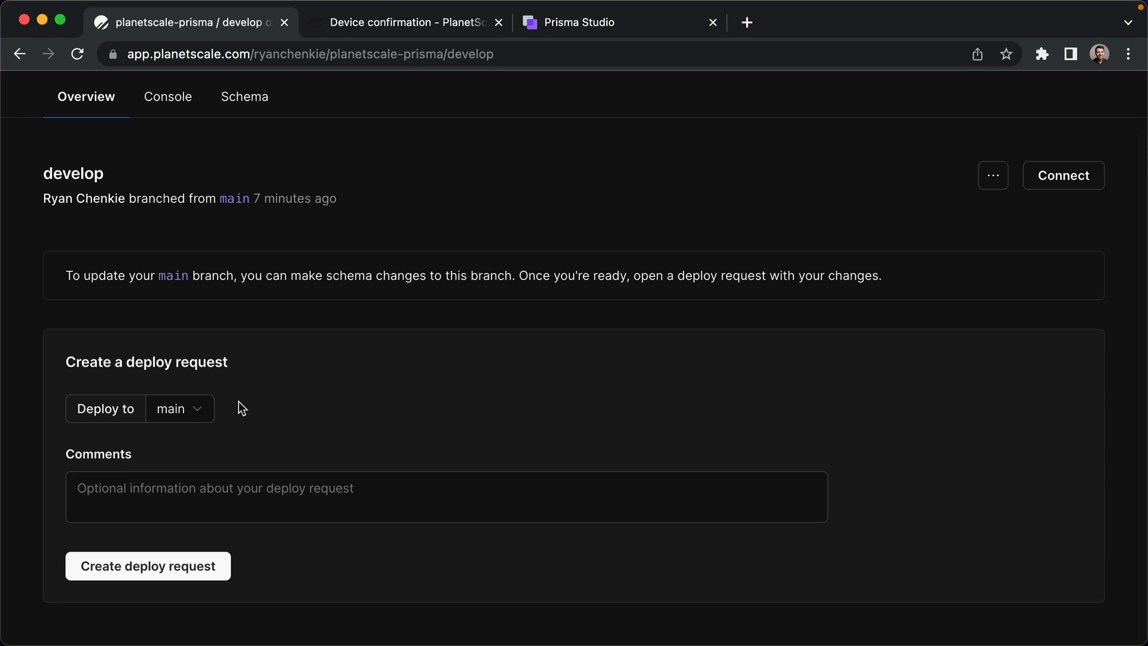
mouse_move(142, 324)
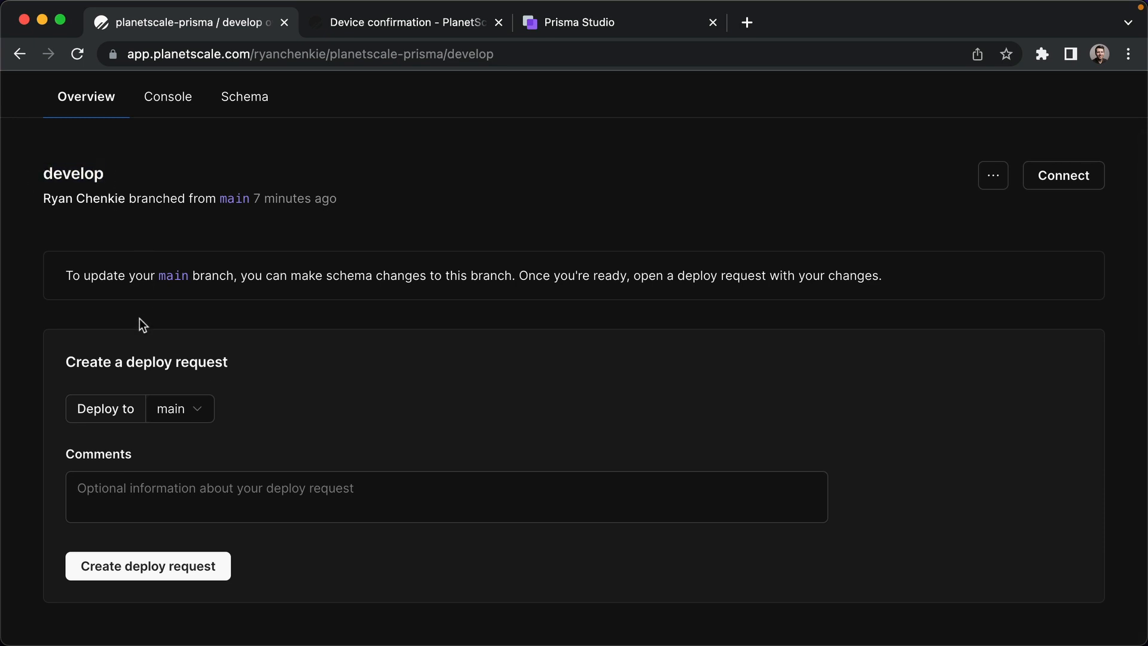
mouse_move(176, 406)
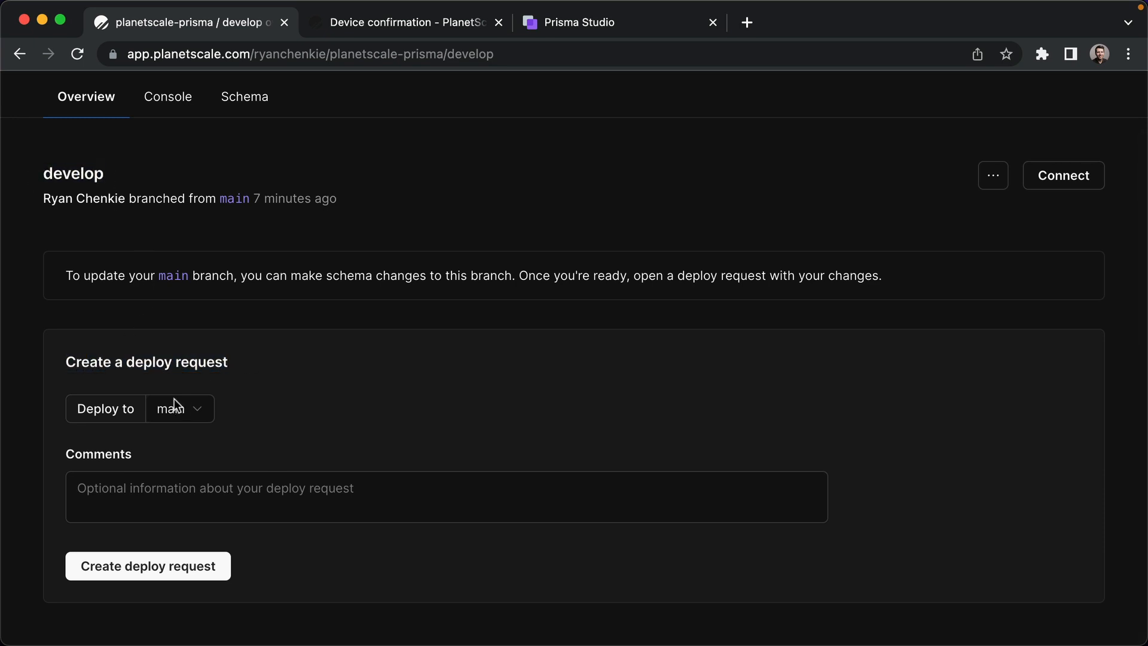
Create a deploy request from develop to main commented 'Add customer contact'.
type("Add customer cont")
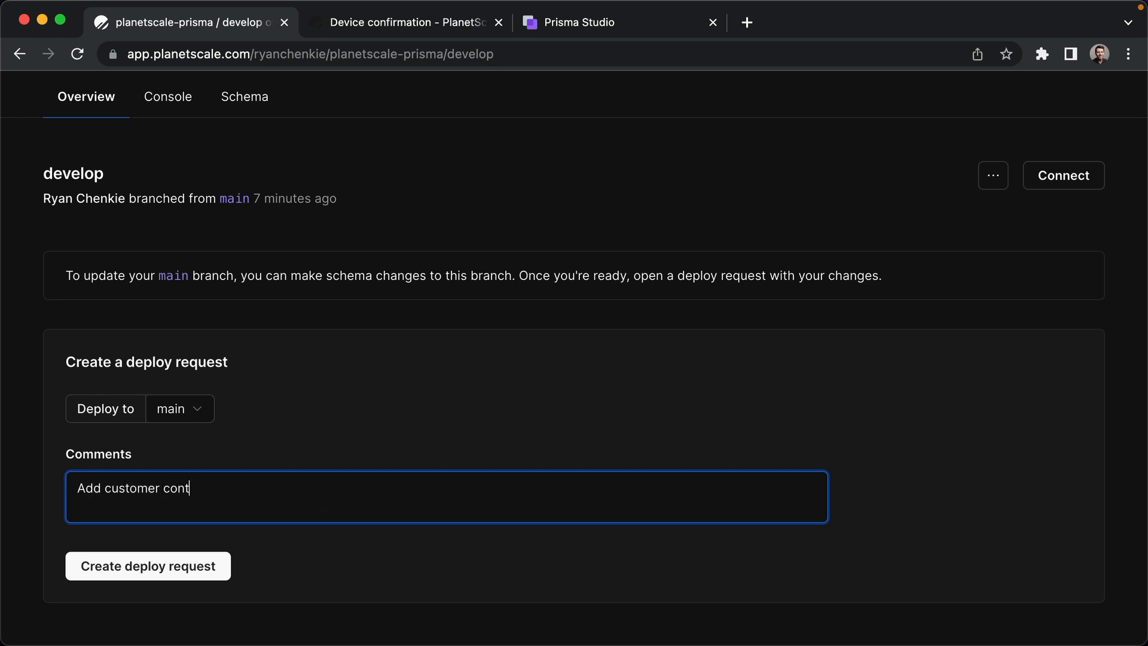
type("act")
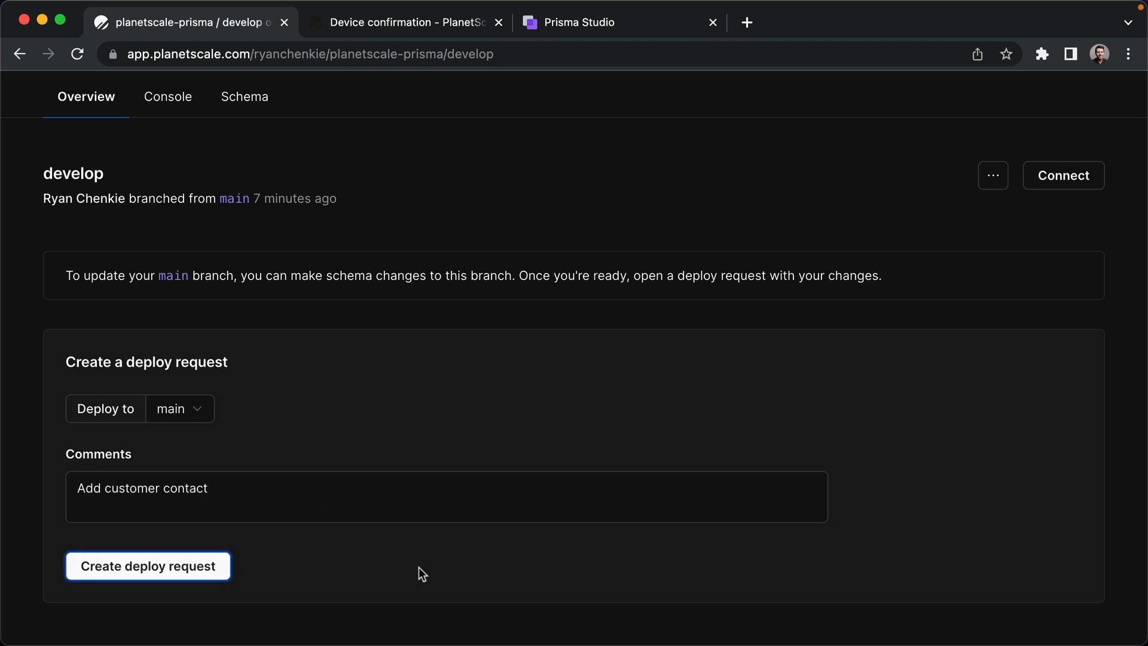
left_click(147, 565)
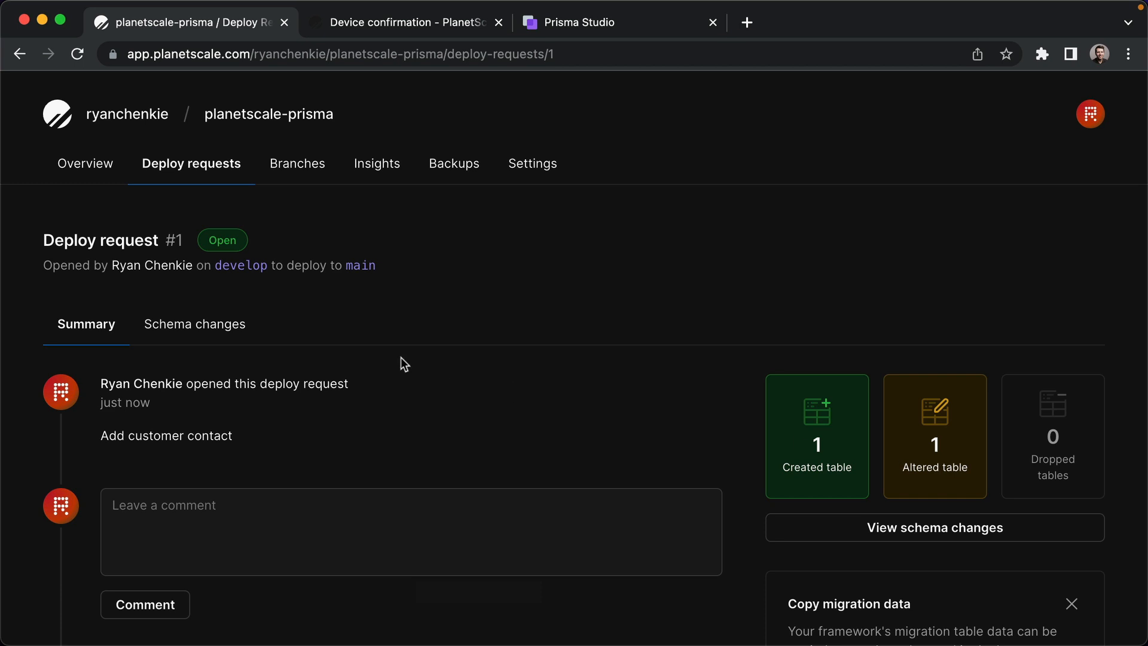
scroll("down", 3)
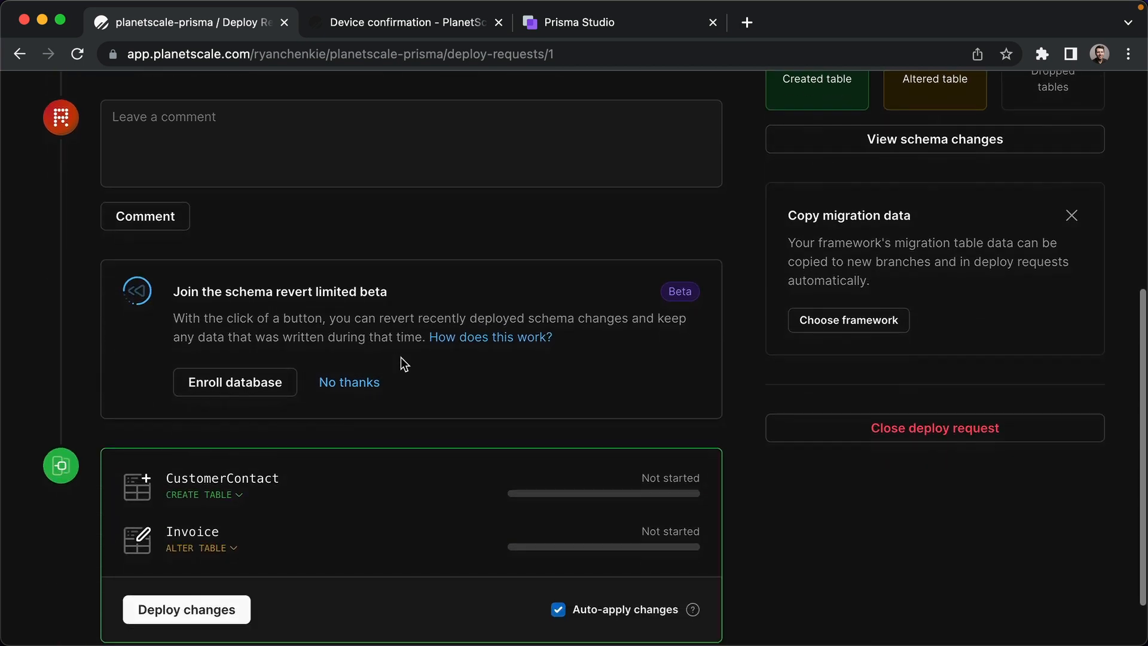
left_click(205, 494)
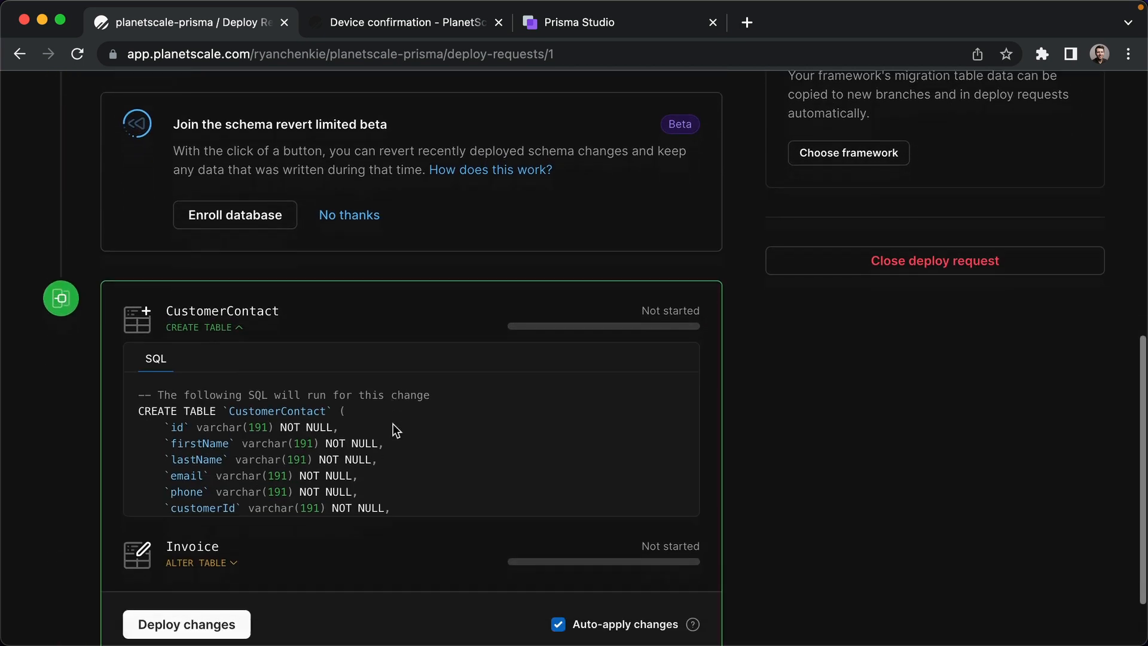
scroll("down", 3)
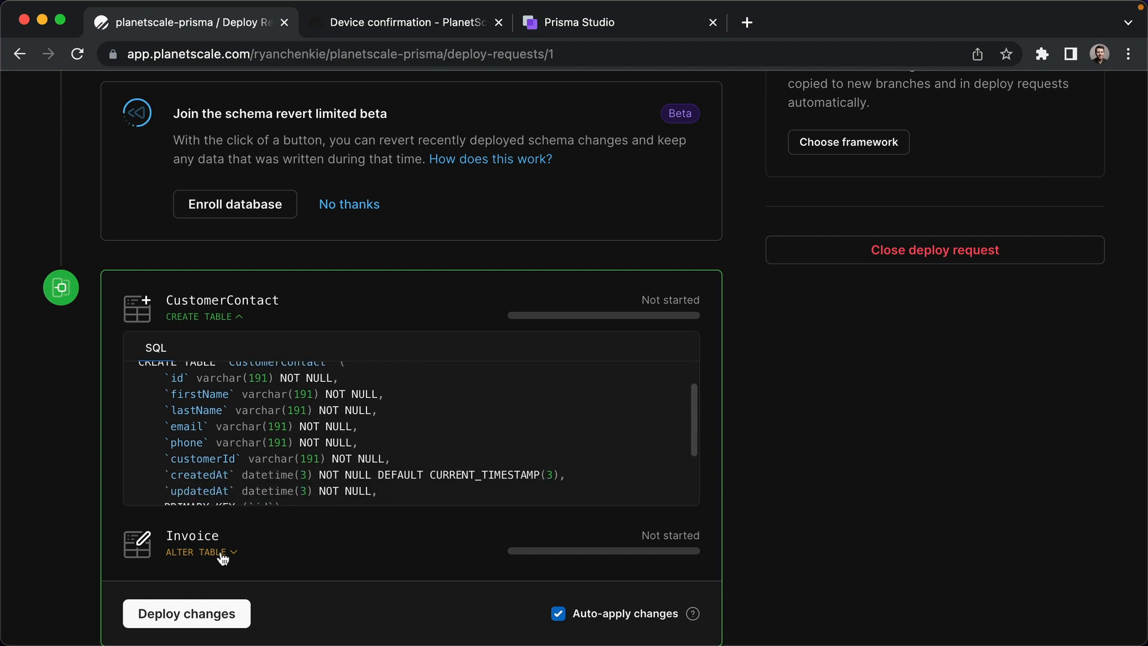
left_click(197, 553)
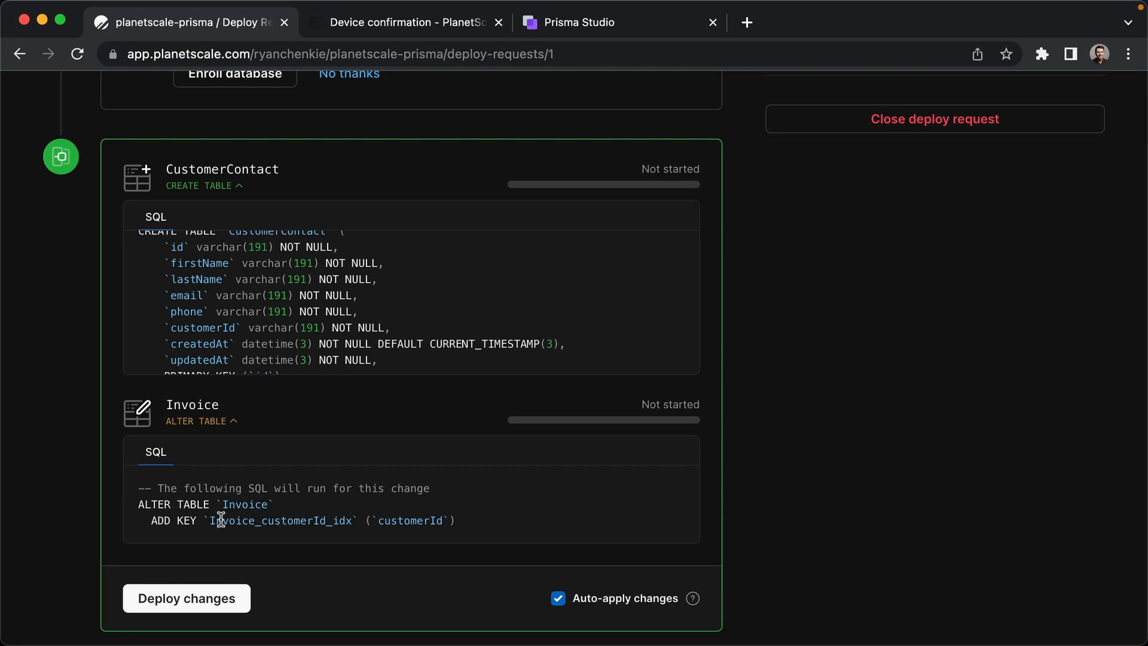
mouse_move(560, 524)
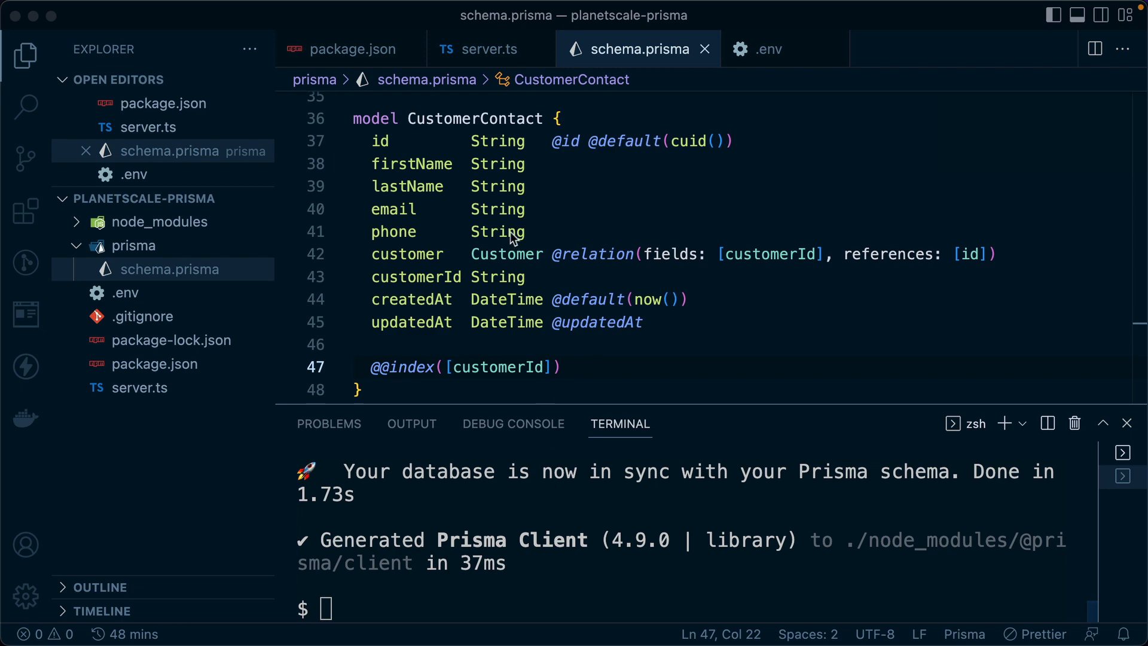
scroll("up", 3)
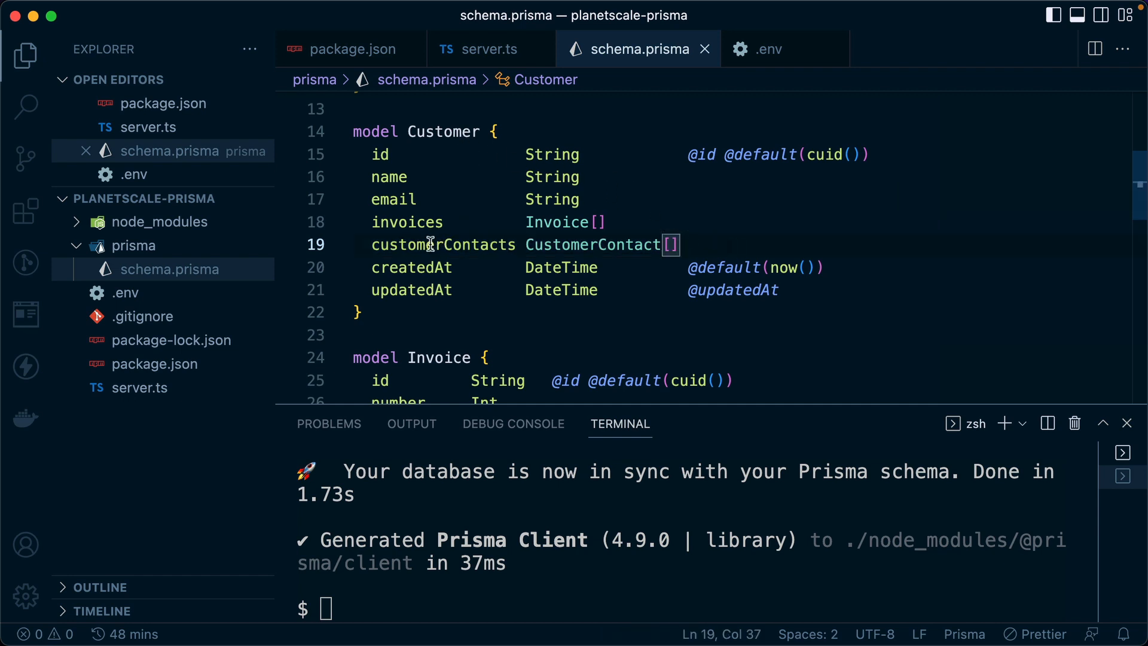
double_click(443, 244)
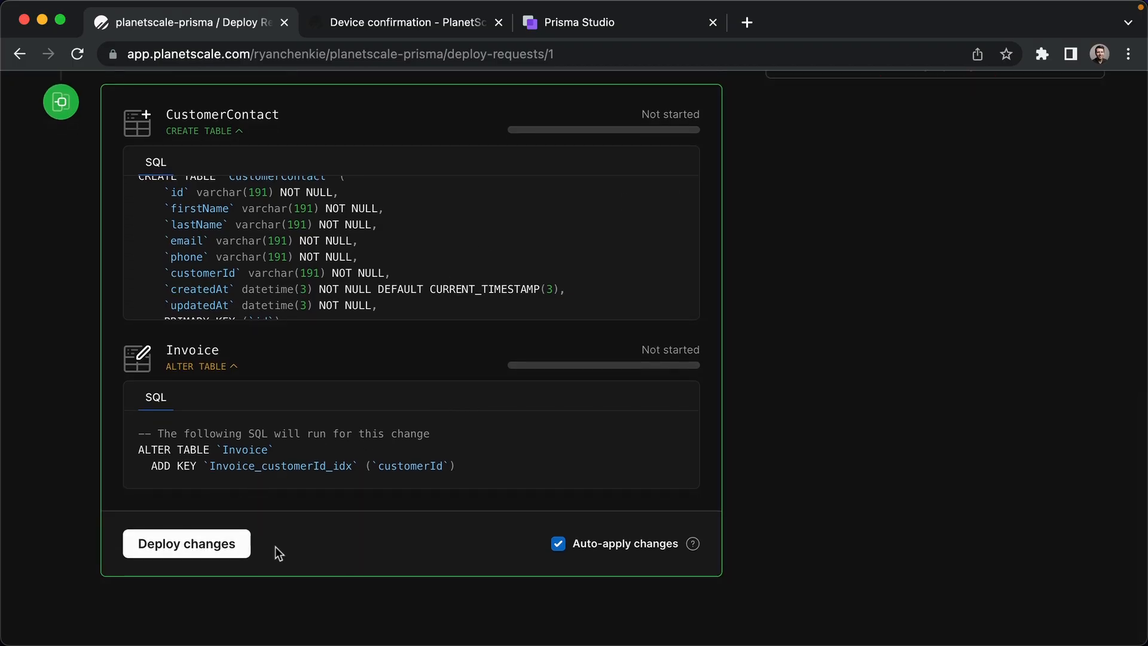
scroll("down", 3)
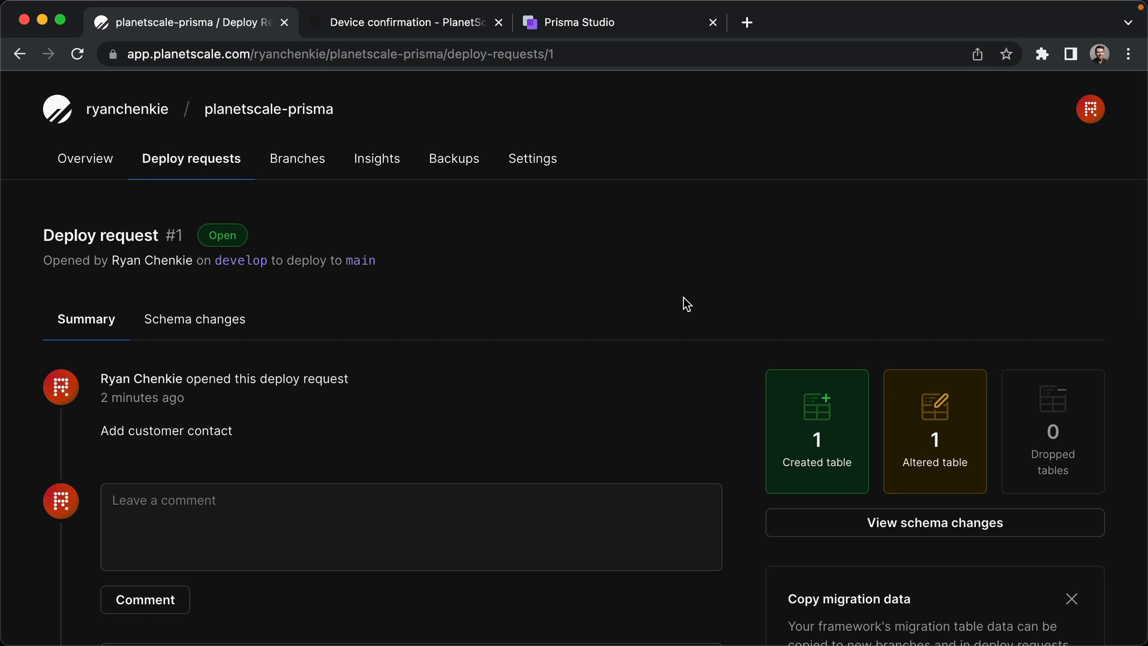
Deploy the changes so CustomerContact and the Invoice index reach main.
left_click(934, 523)
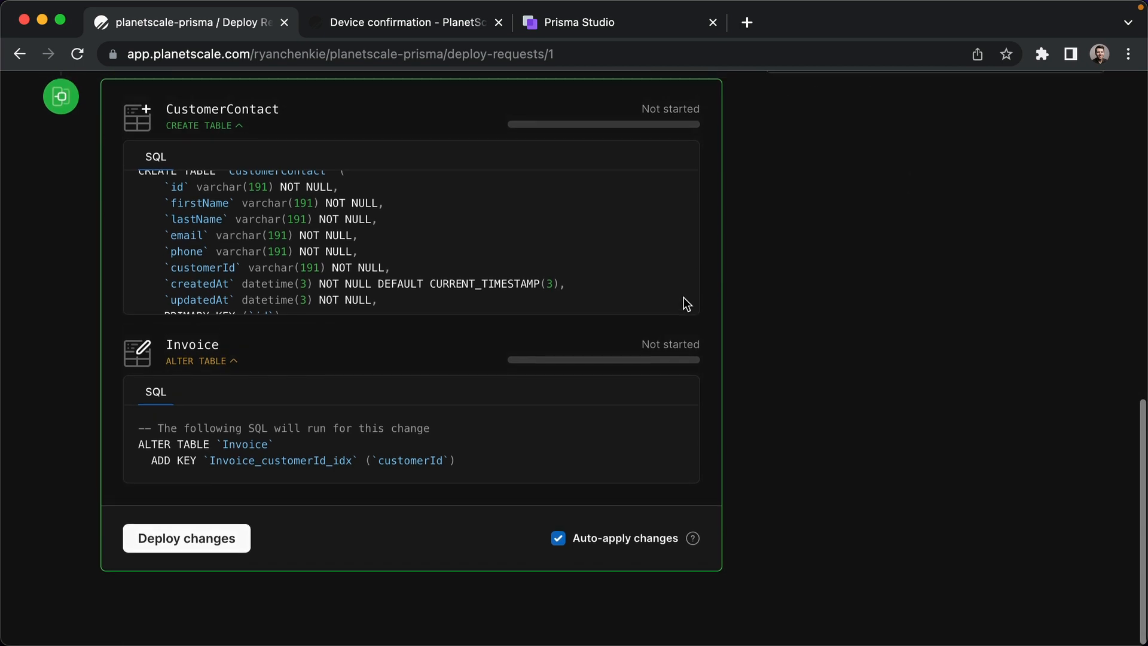
left_click(186, 538)
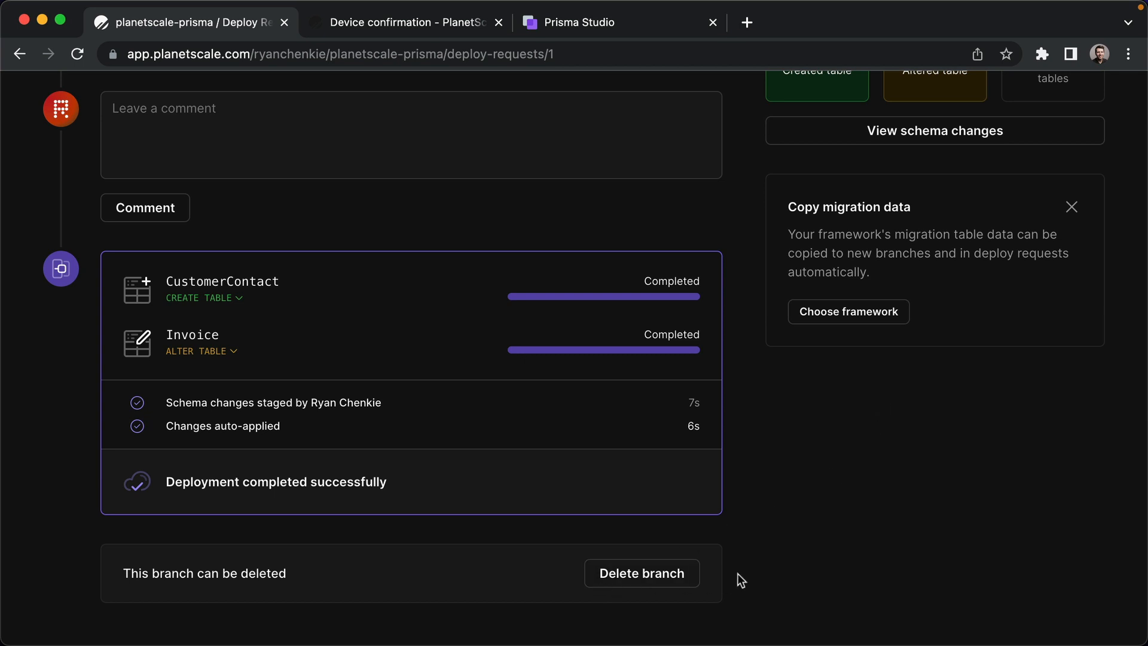
mouse_move(886, 553)
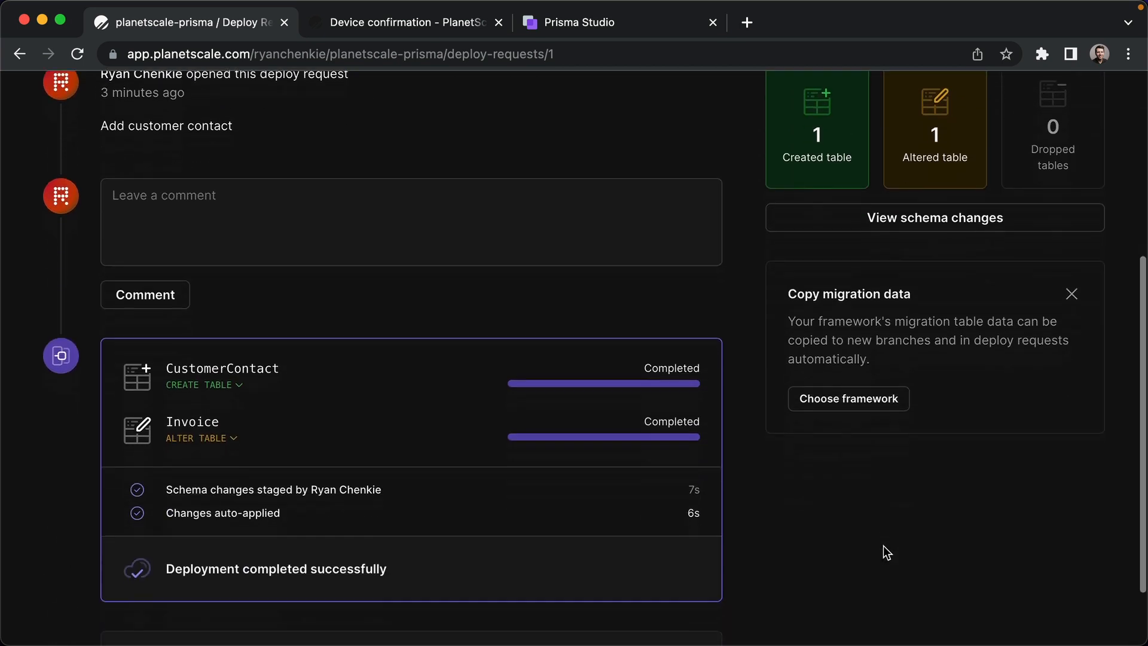
scroll("down", 3)
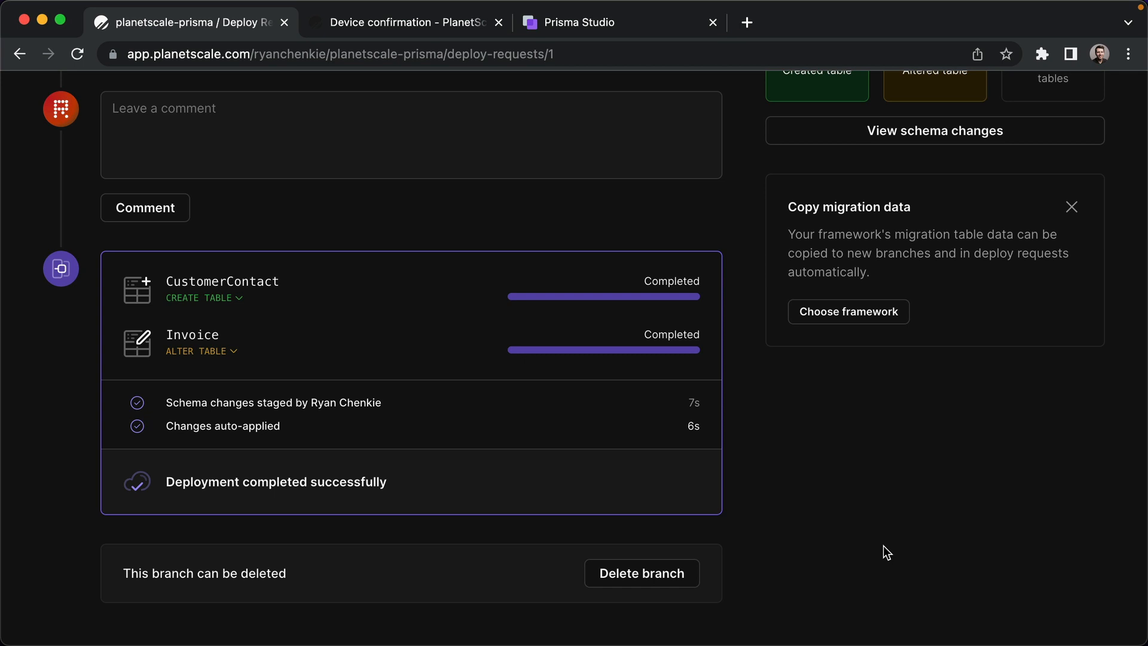
mouse_move(726, 246)
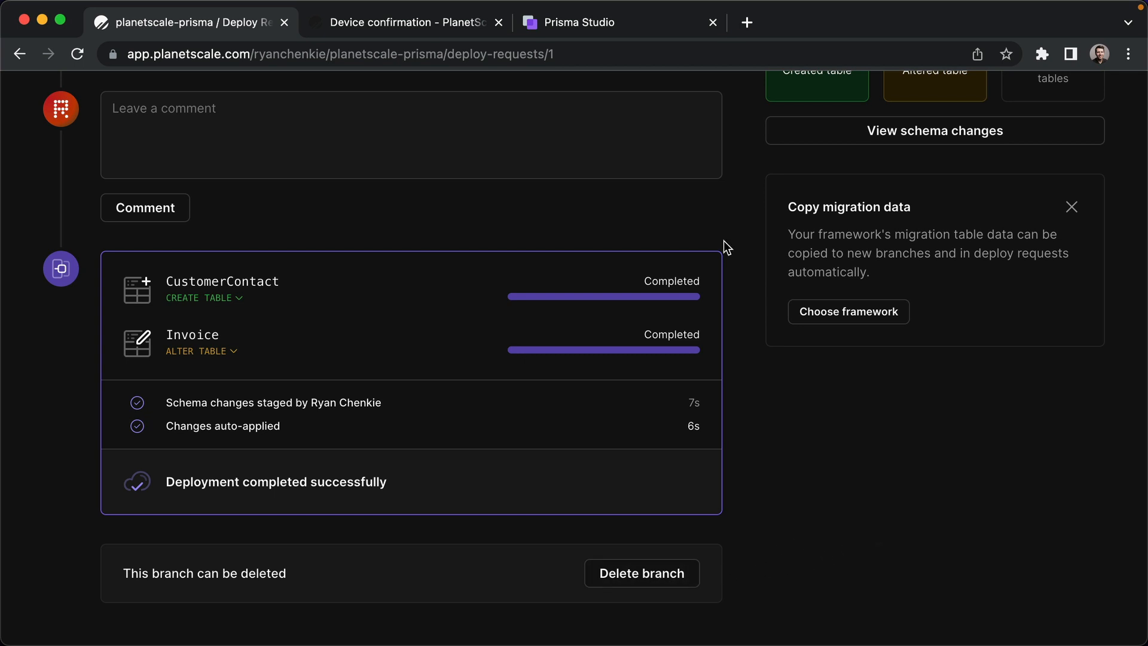